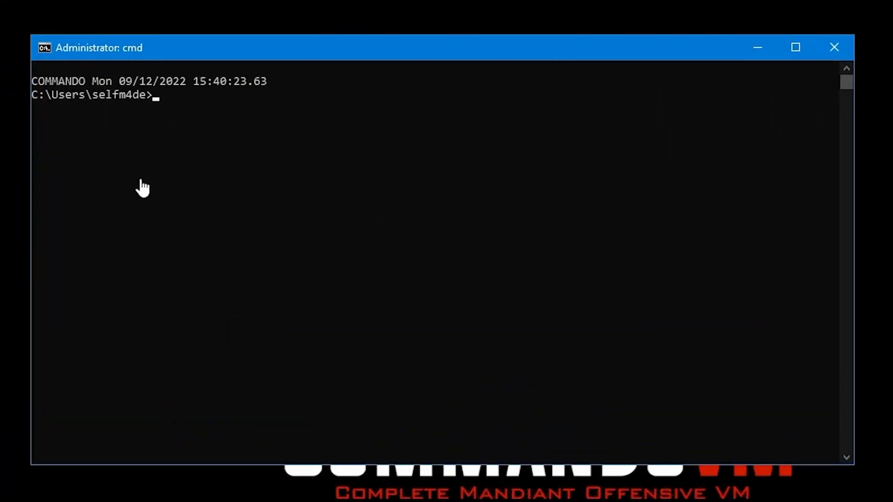
mouse_move(328, 175)
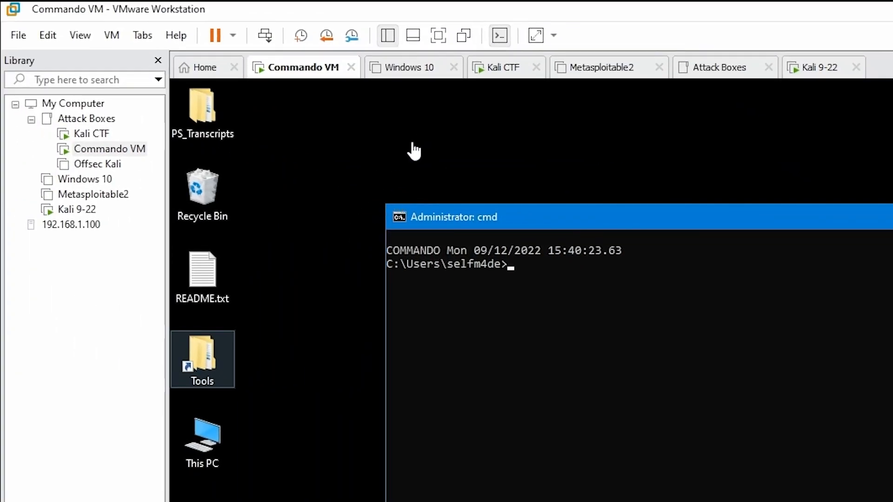
- Open the Virtual Network Editor from the Edit menu and approve administrator rights via Change Settings
click(47, 36)
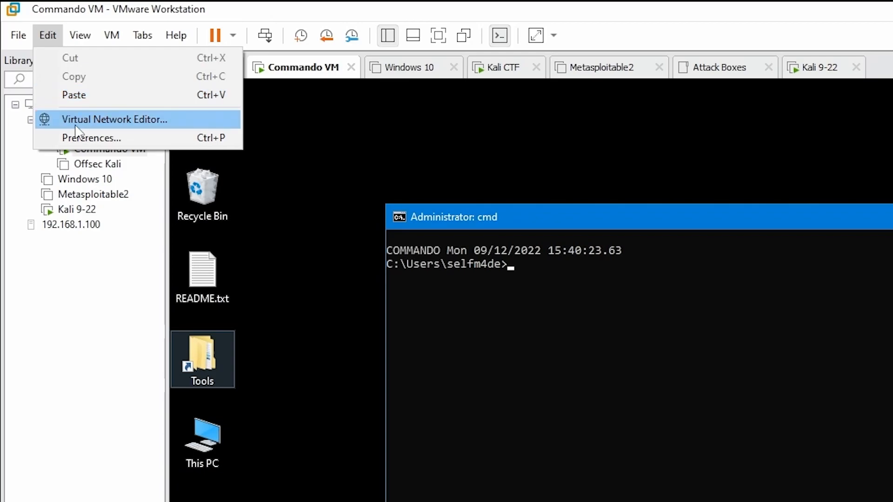
click(113, 119)
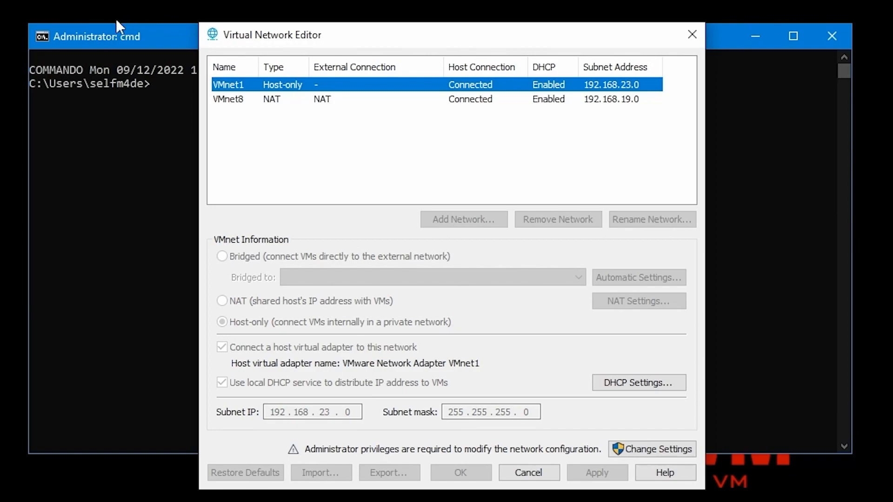
mouse_move(283, 96)
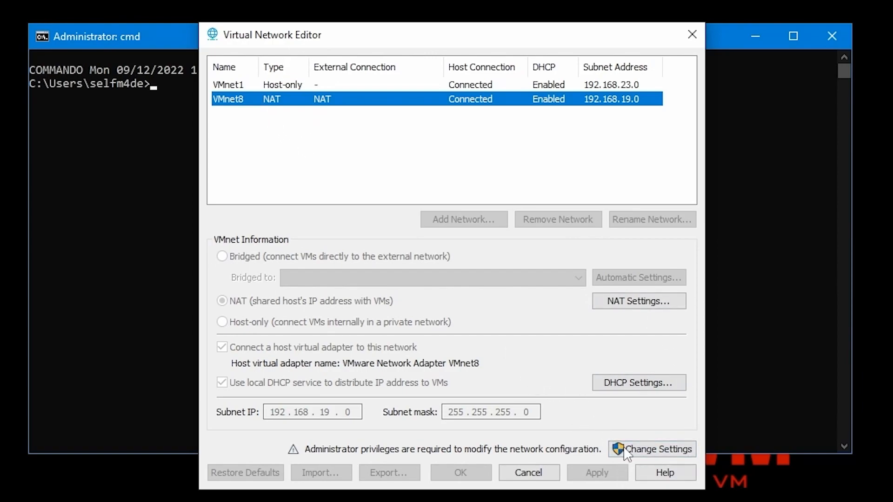
click(653, 449)
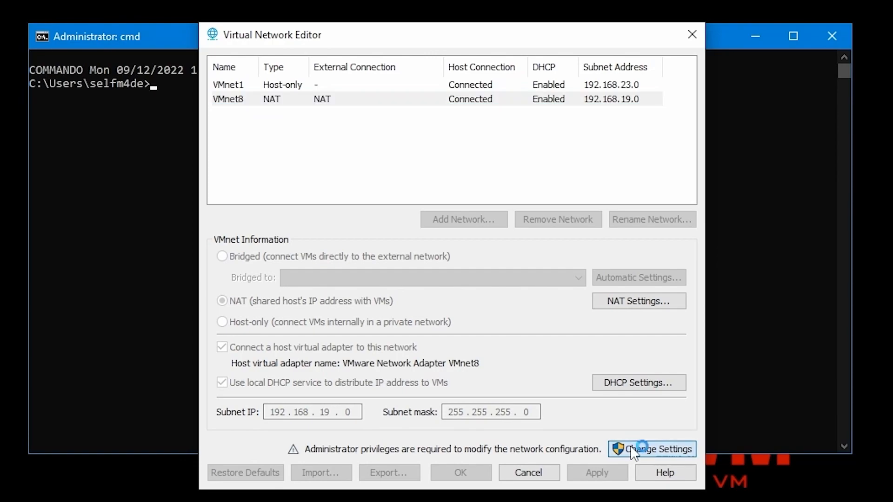
click(652, 450)
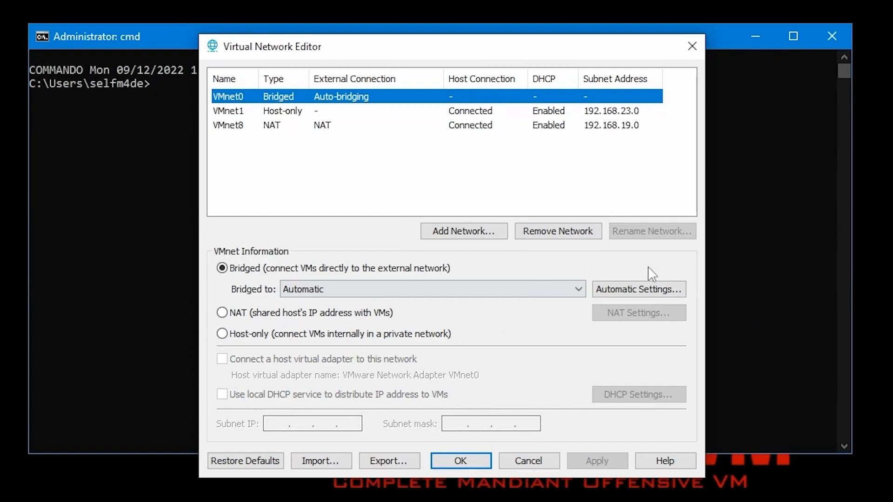
mouse_move(325, 175)
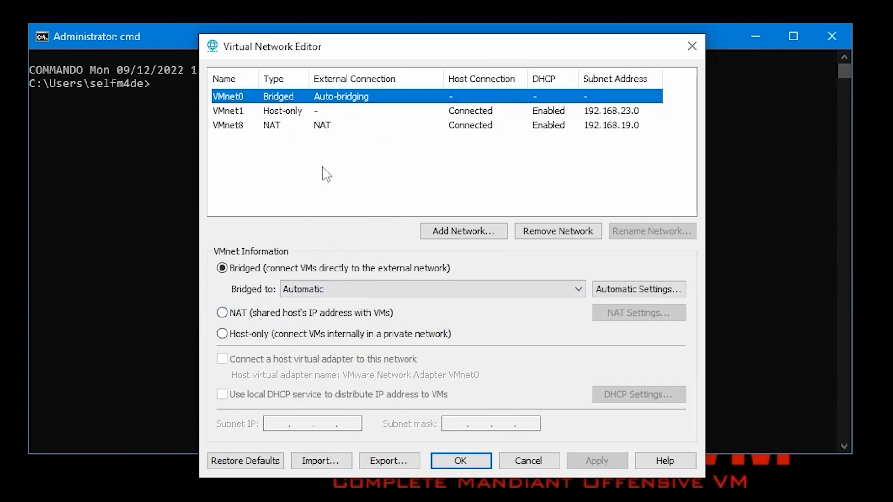
mouse_move(246, 112)
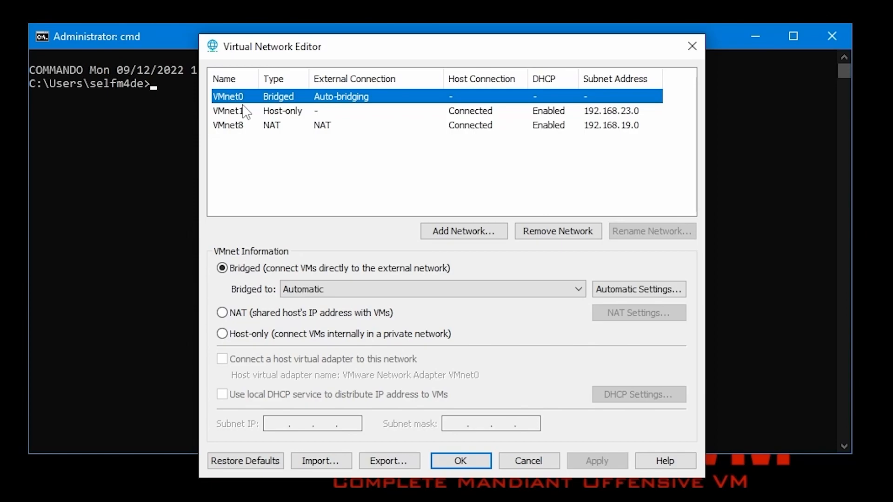
mouse_move(325, 294)
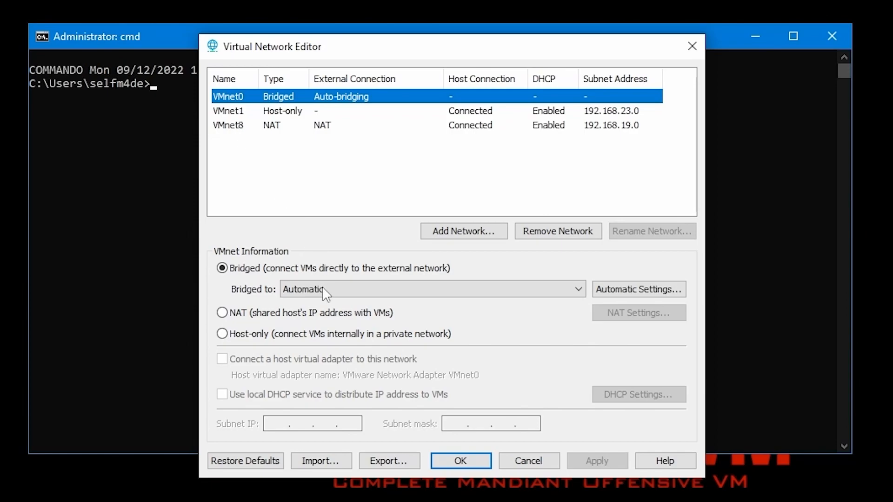
mouse_move(259, 233)
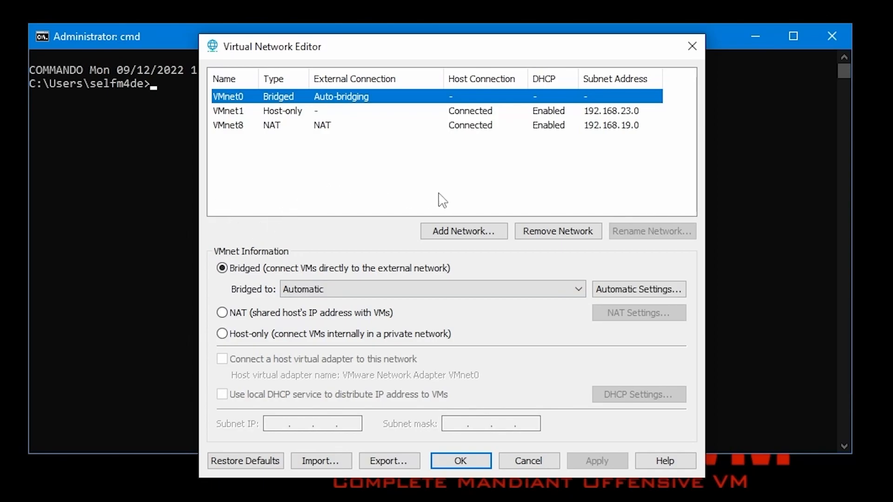
- Add host-only network VMnet2 and set its subnet IP to 10.10.0.0
click(464, 231)
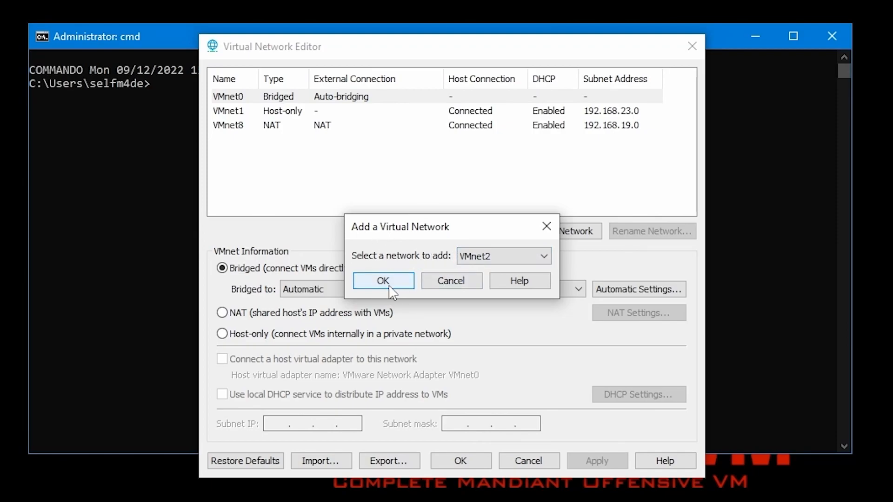
click(383, 281)
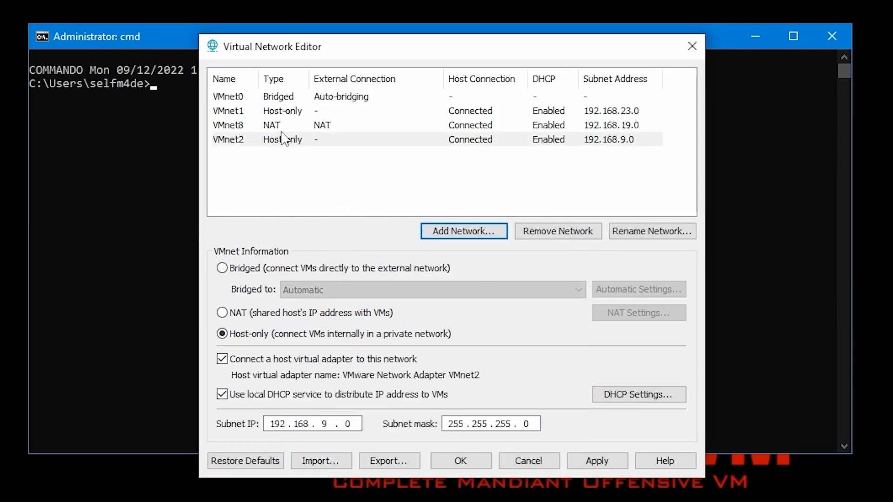
click(284, 139)
text(01)
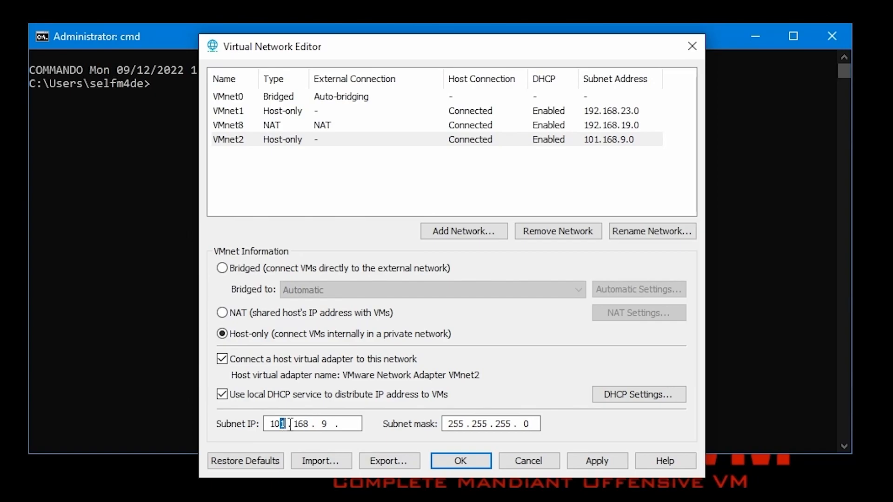
key(Backspace)
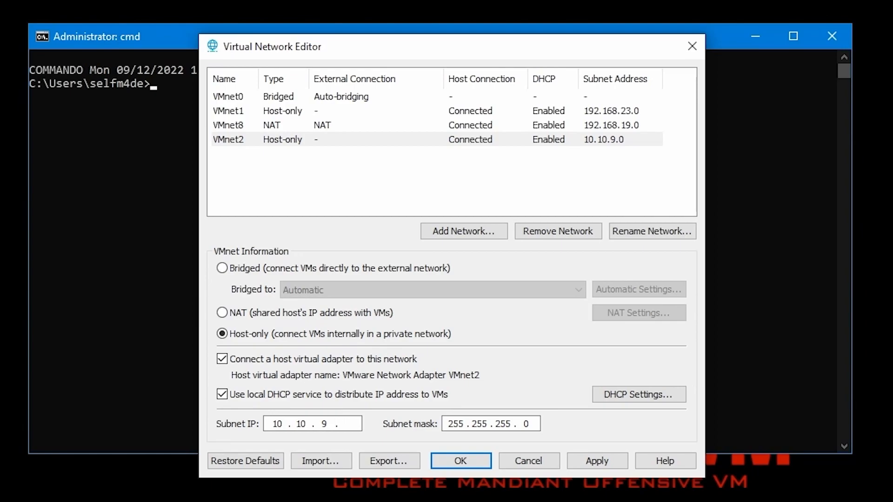
text(0)
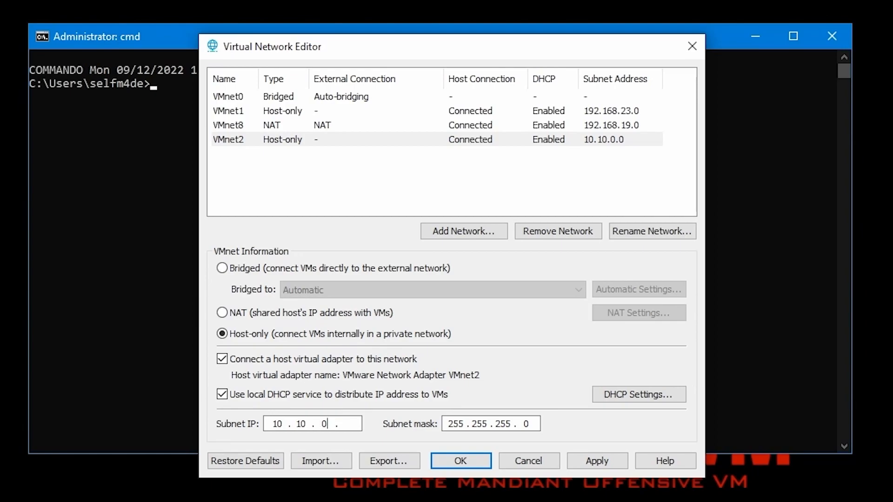
text(0)
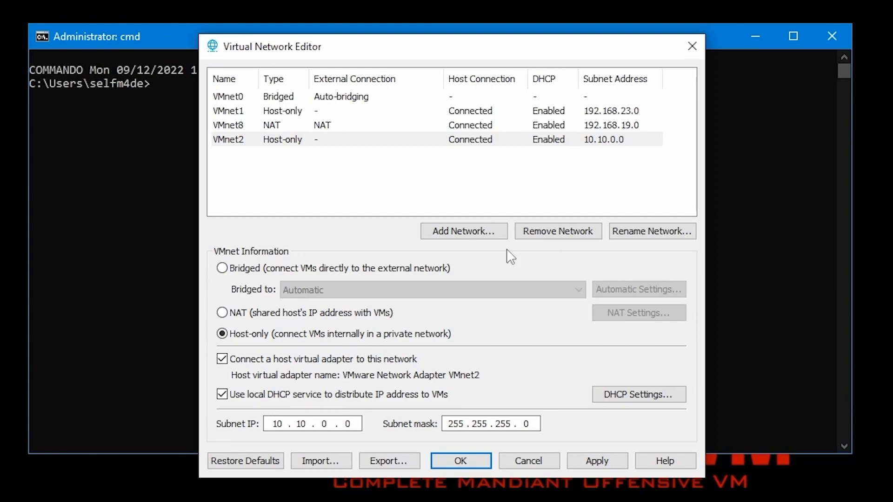
mouse_move(589, 386)
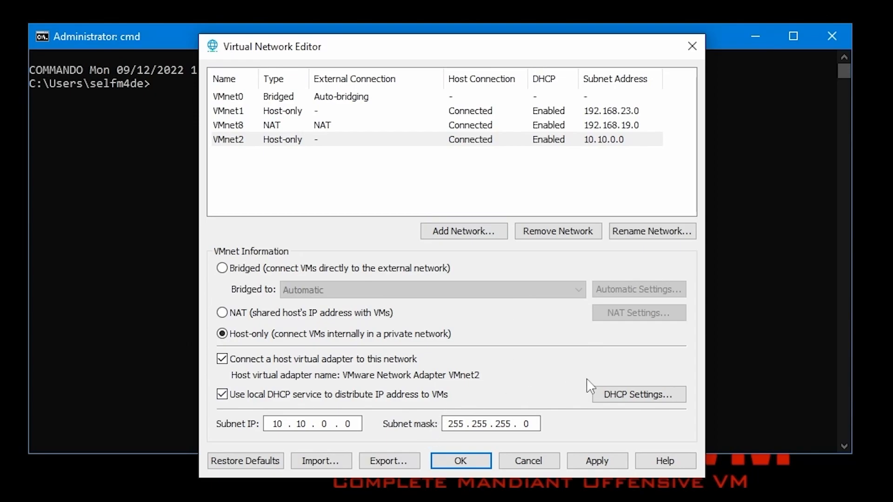
mouse_move(483, 366)
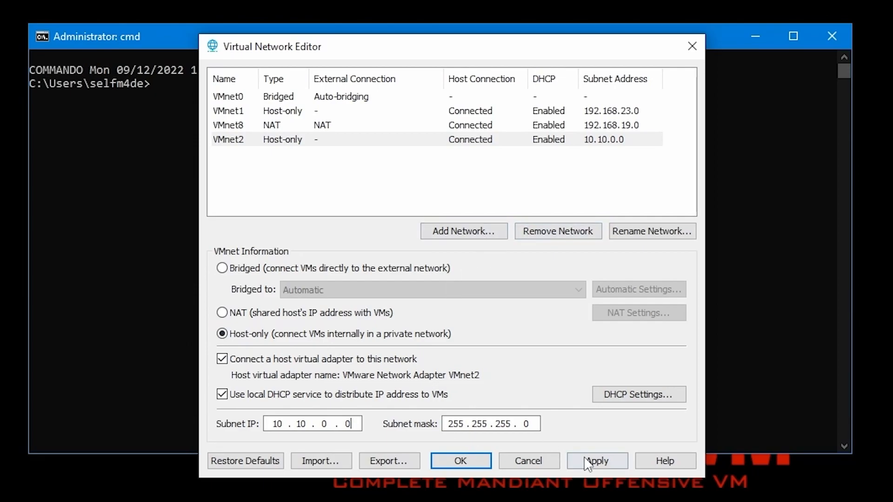
- Apply the VMnet2 settings and close the Virtual Network Editor with OK
click(597, 461)
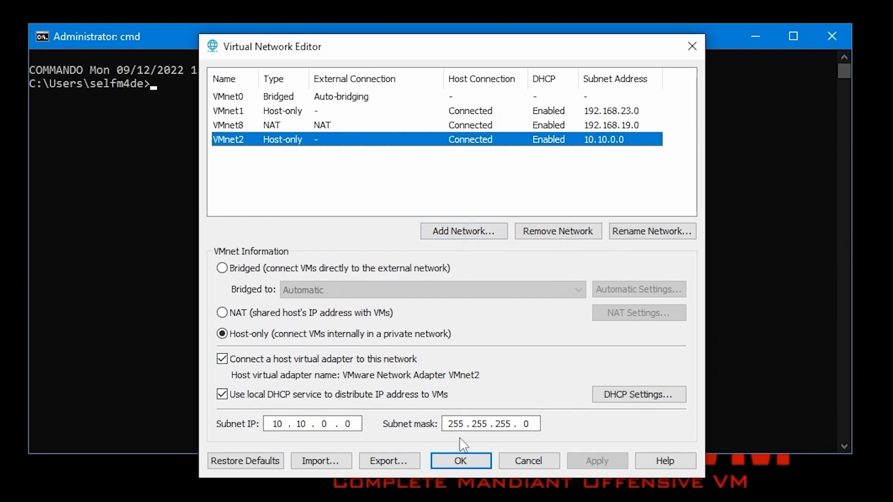
click(460, 461)
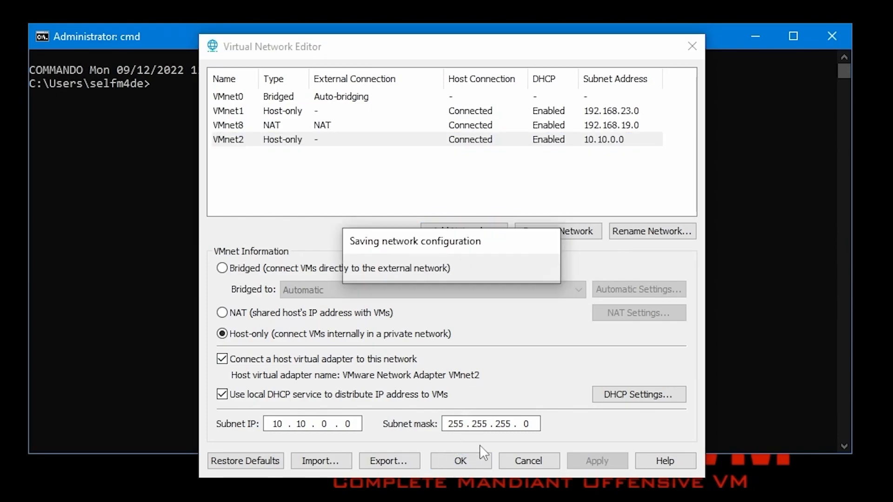
click(460, 461)
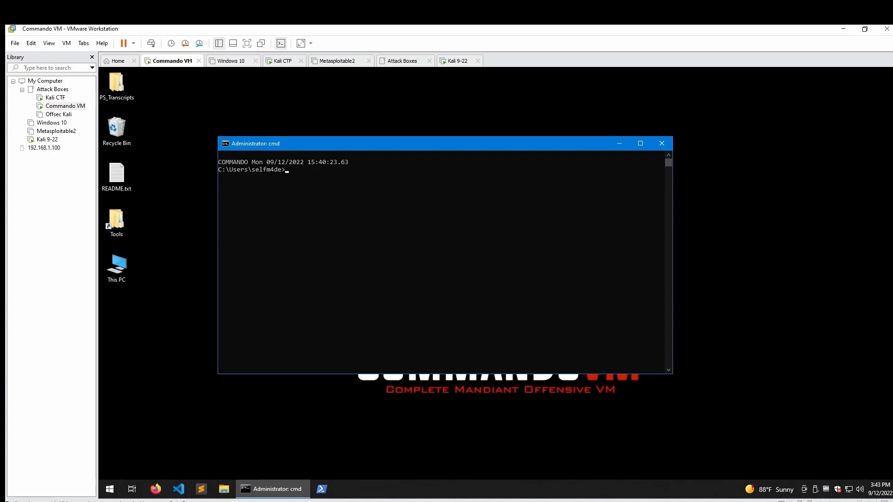
- Draw a tall rectangle near the upper left of the Paint canvas
click(109, 489)
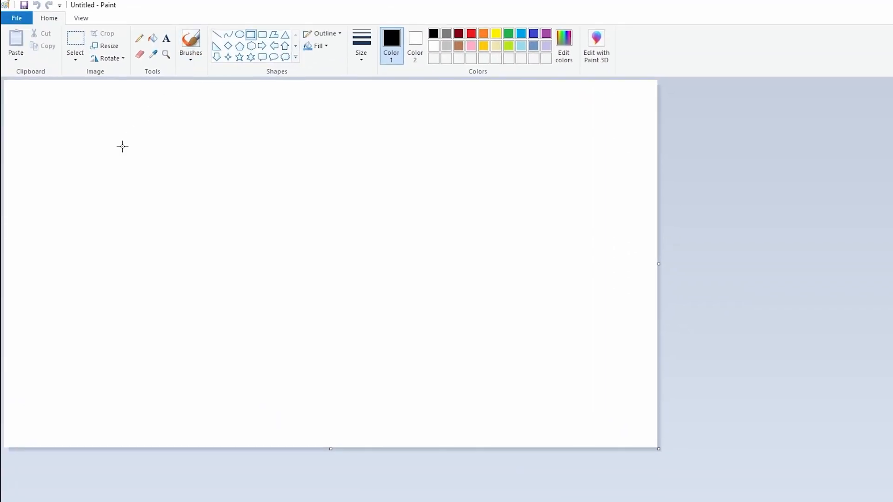
mouse_move(84, 165)
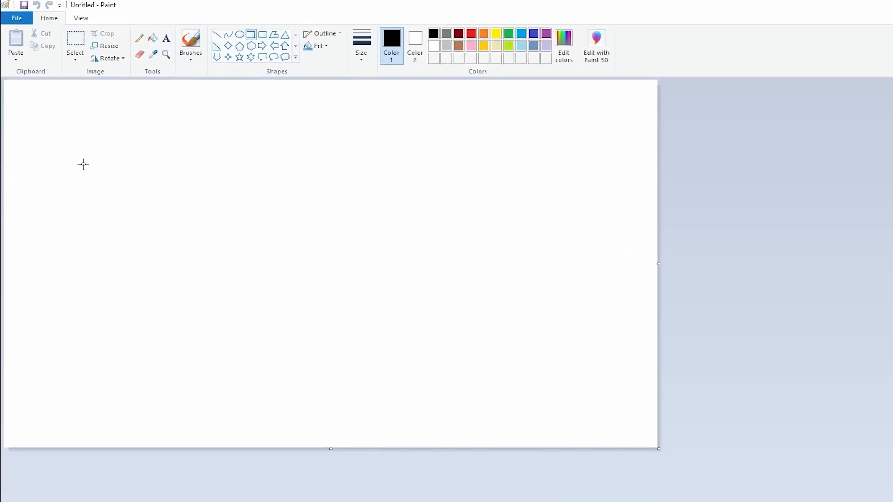
drag(83, 164, 196, 312)
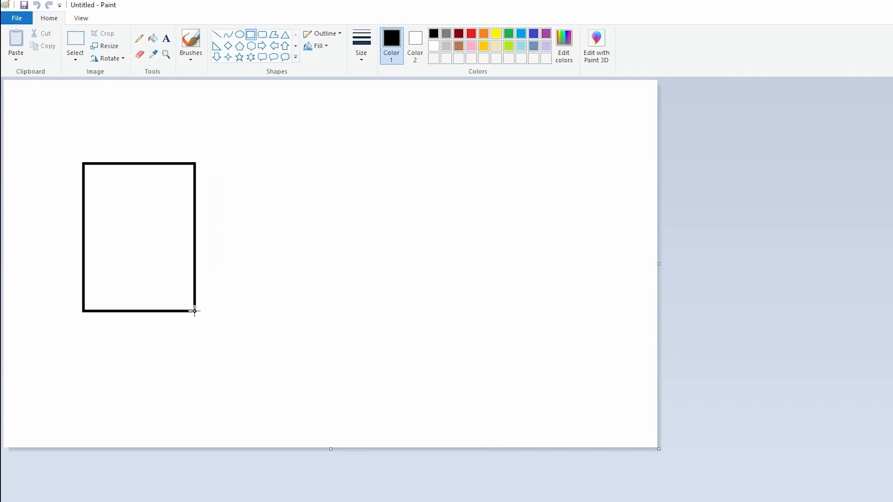
drag(195, 312, 246, 345)
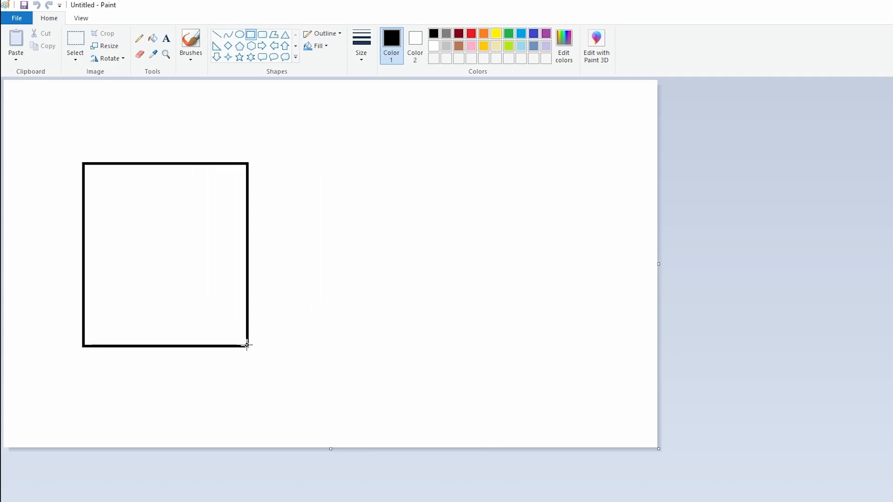
drag(247, 346, 236, 286)
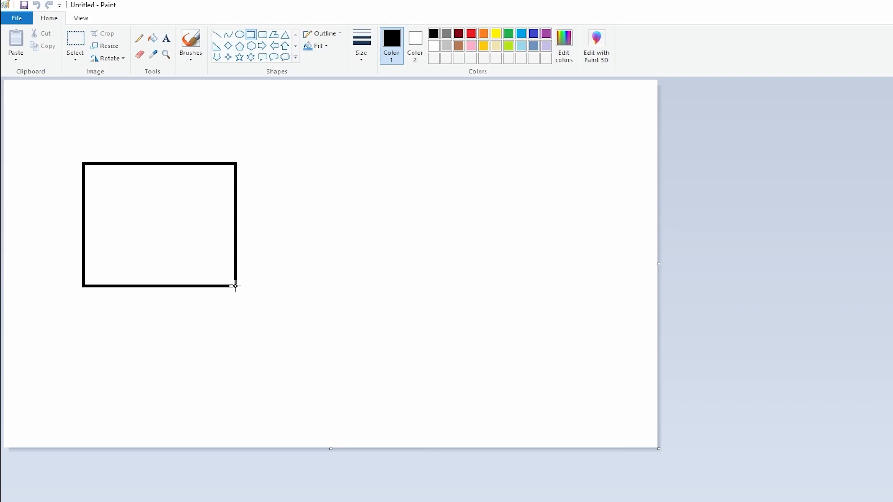
drag(235, 287, 256, 373)
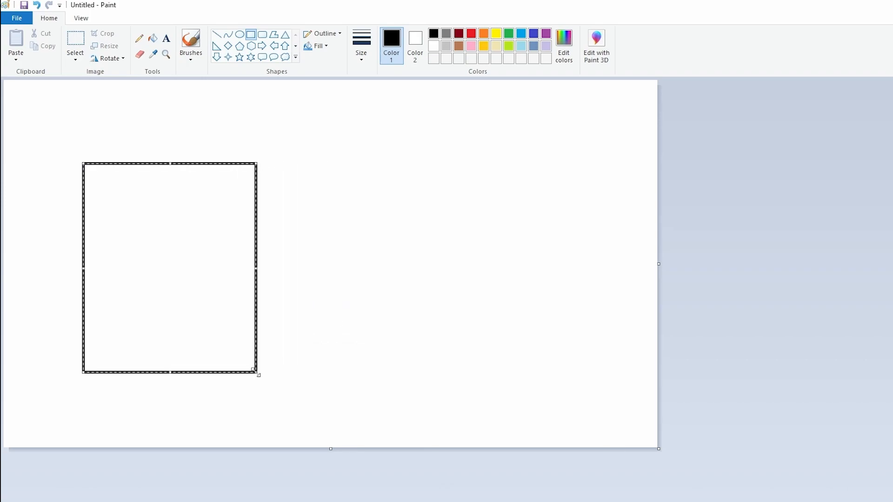
- Label the rectangle 'Internal' with '10.10.0.0/24' on a second line
click(165, 39)
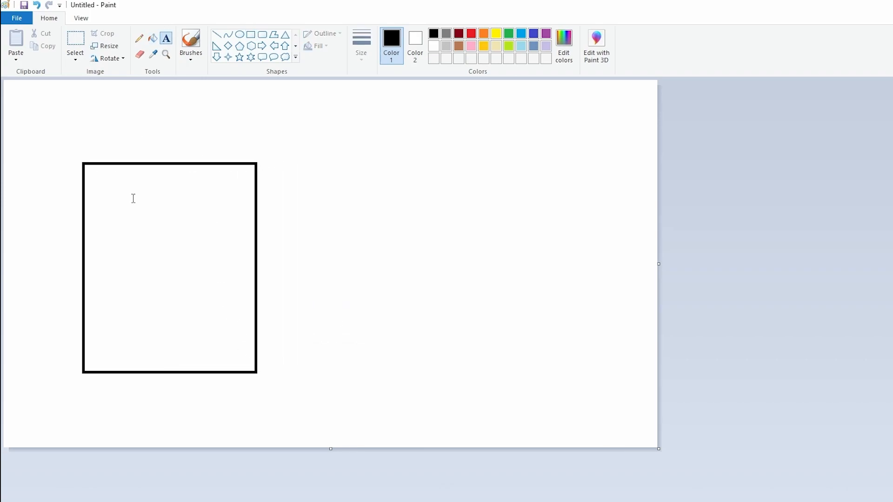
text(Internal)
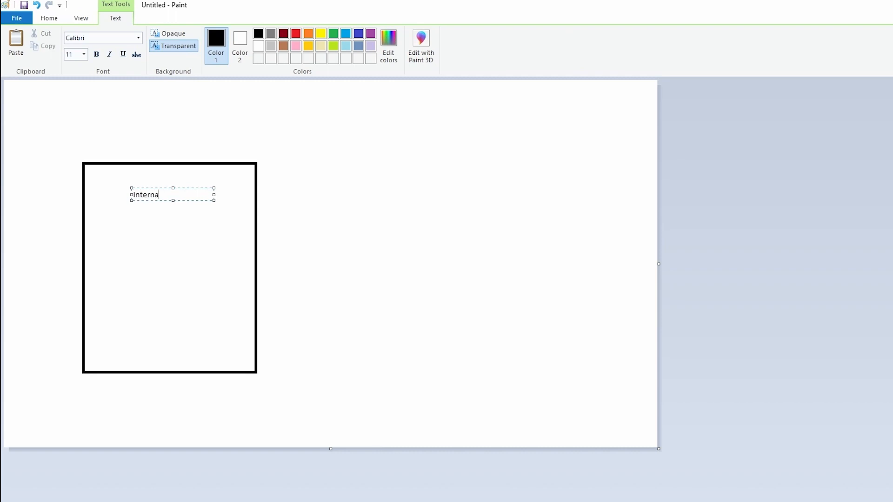
text(l)
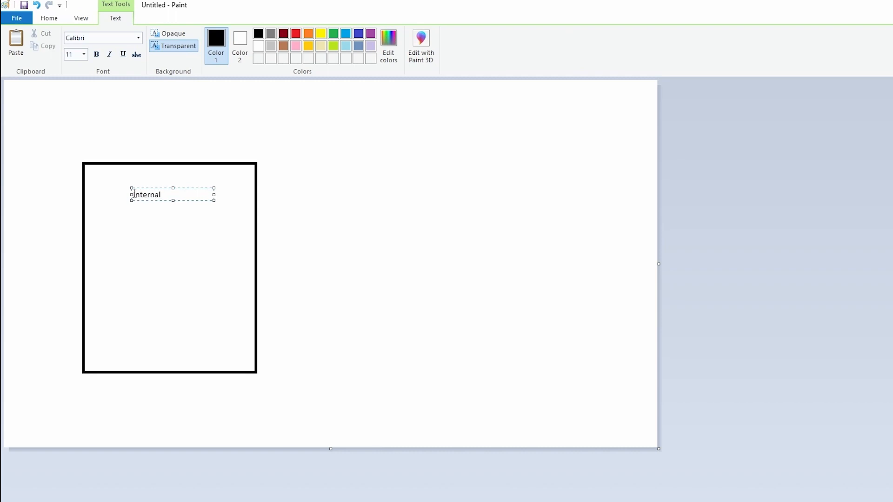
drag(172, 198, 172, 224)
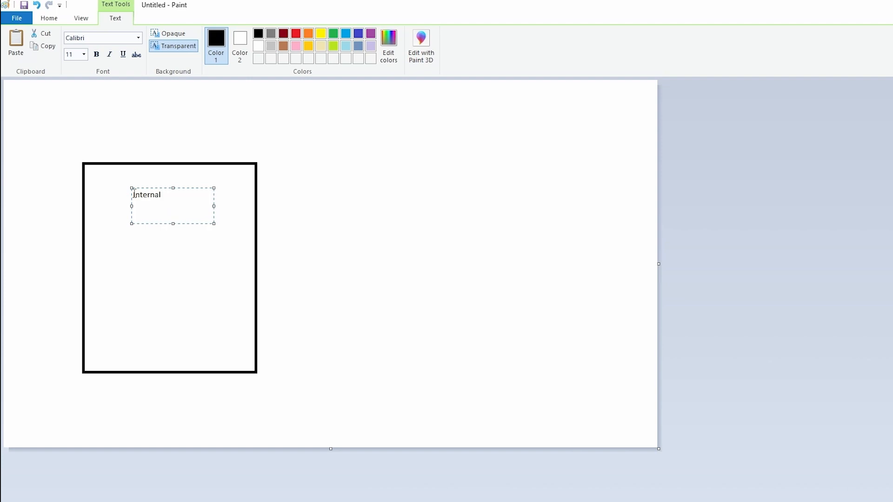
text(10.)
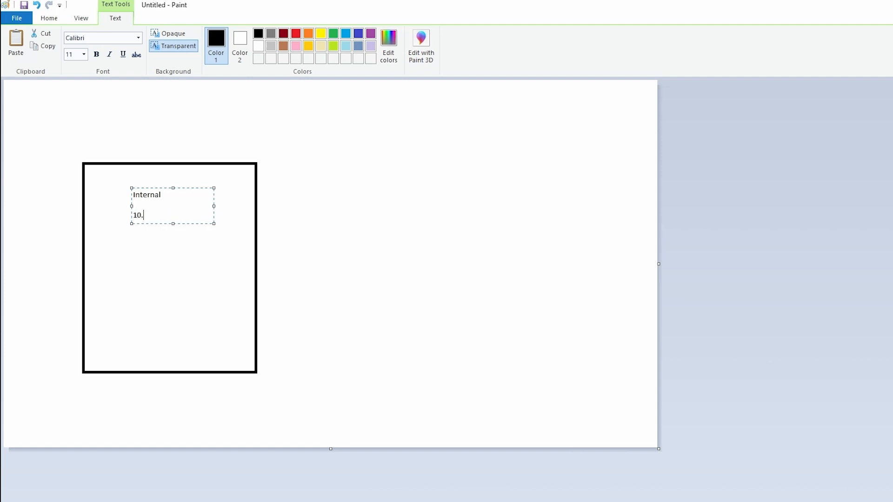
text(10.0.0/)
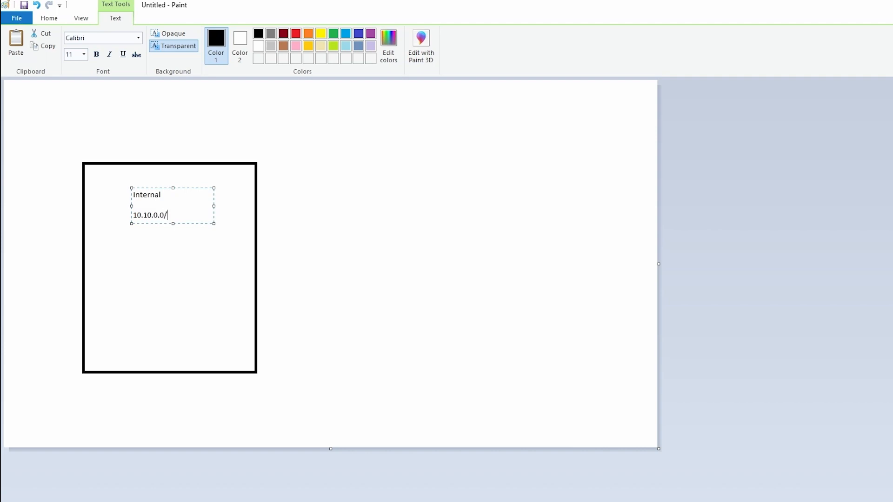
text(24)
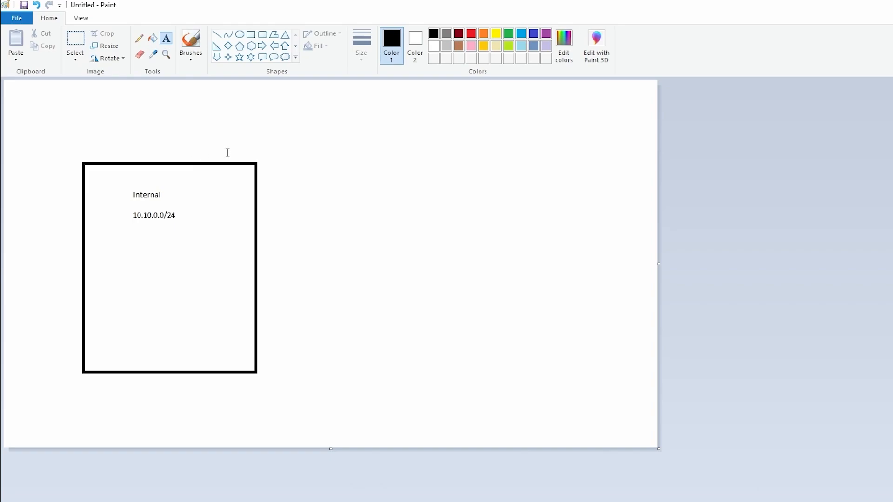
mouse_move(308, 120)
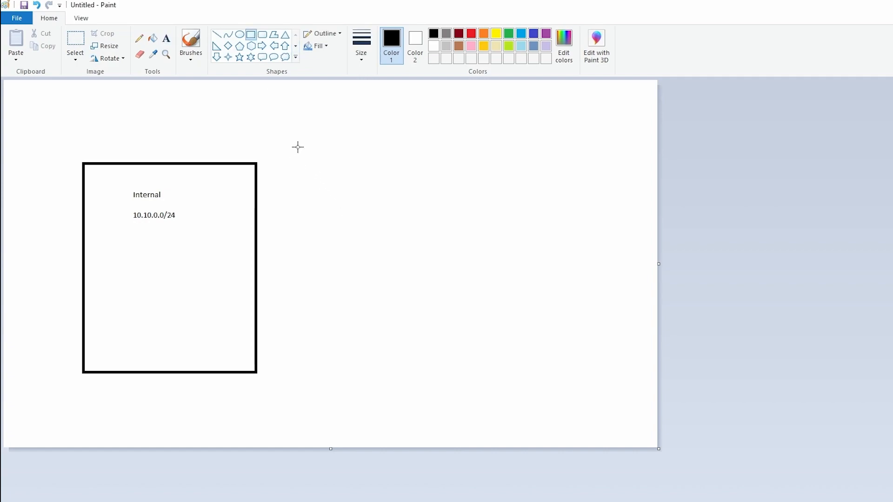
- Draw a larger rectangle around the Internal box, labelled 'External' and '192.168.1.1/24'
drag(40, 104, 77, 154)
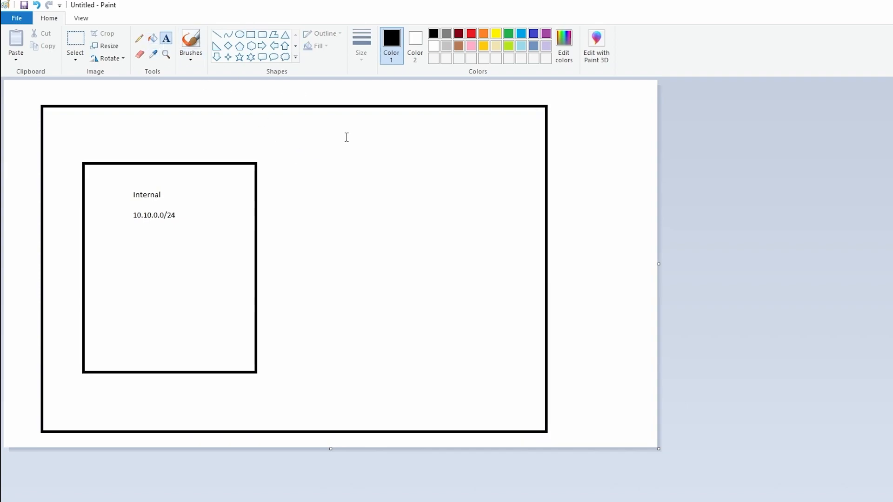
text(External)
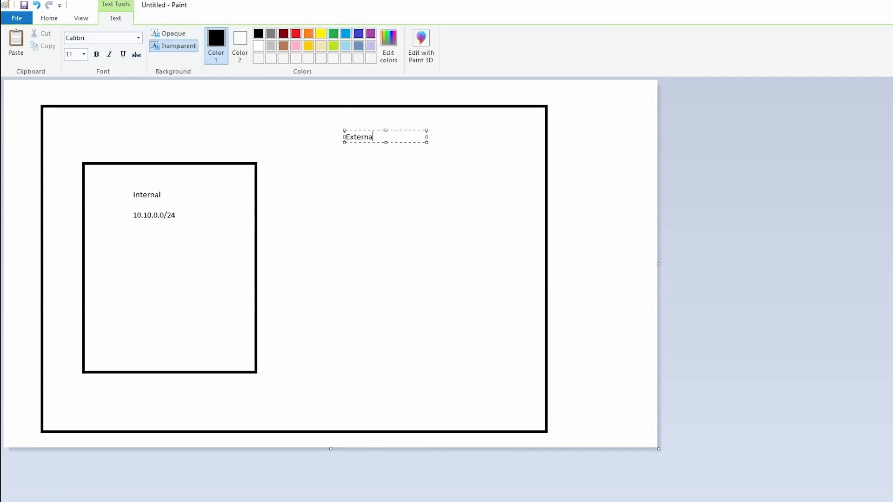
text(l)
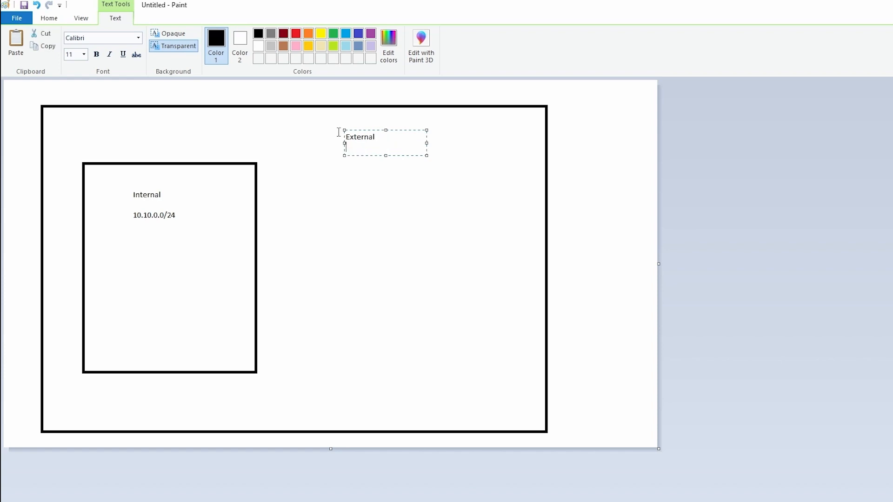
text(192.)
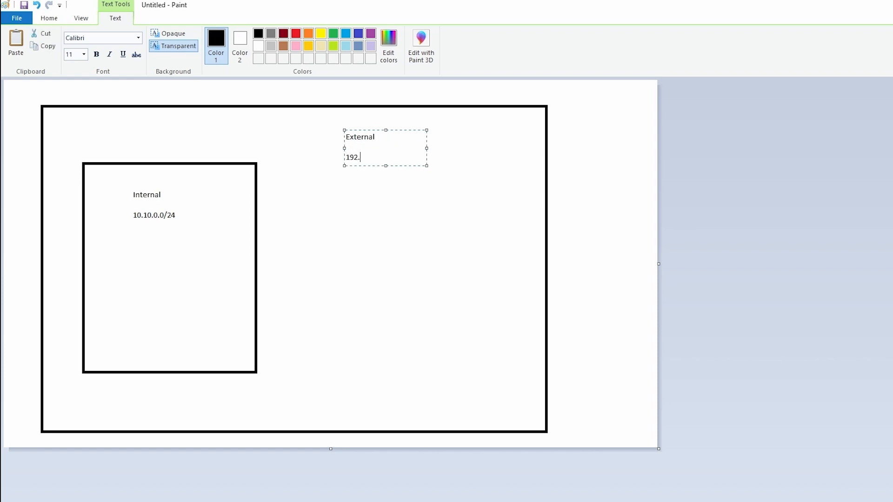
text(168.1)
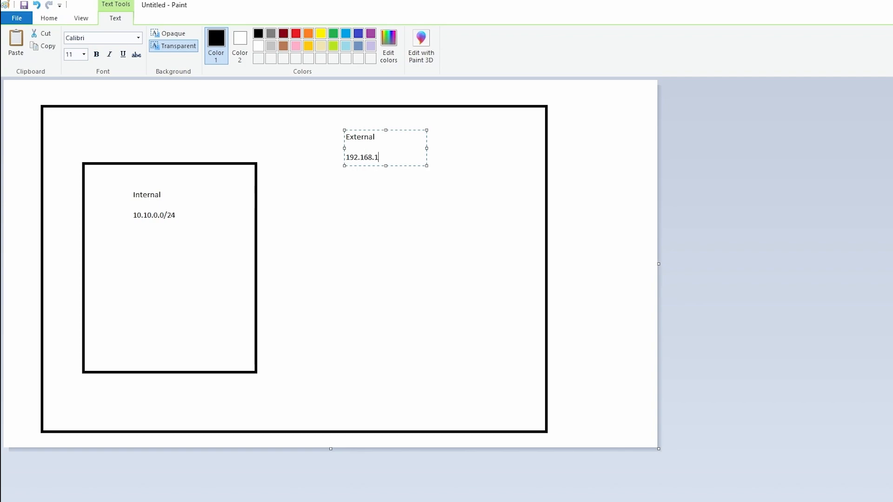
text(1)
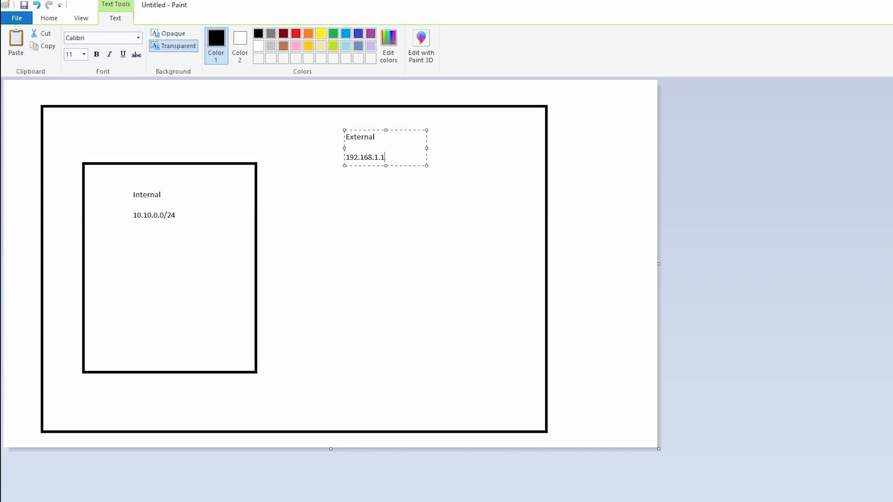
text(/24)
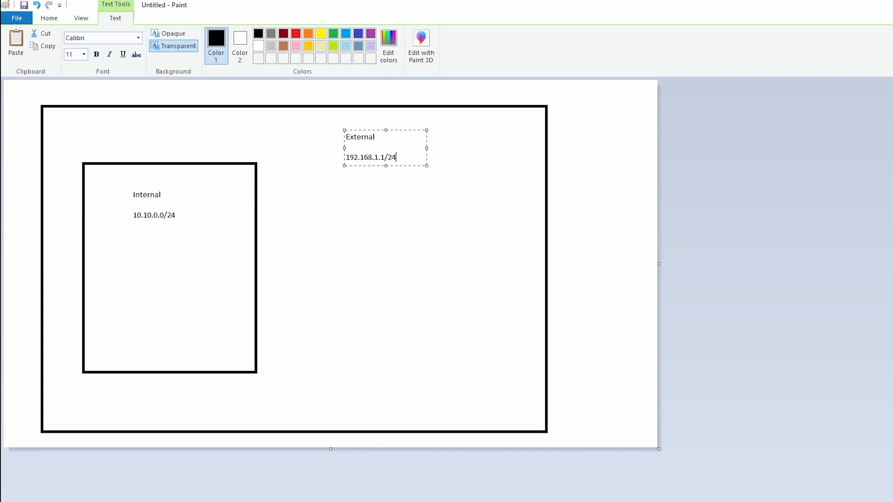
mouse_move(294, 131)
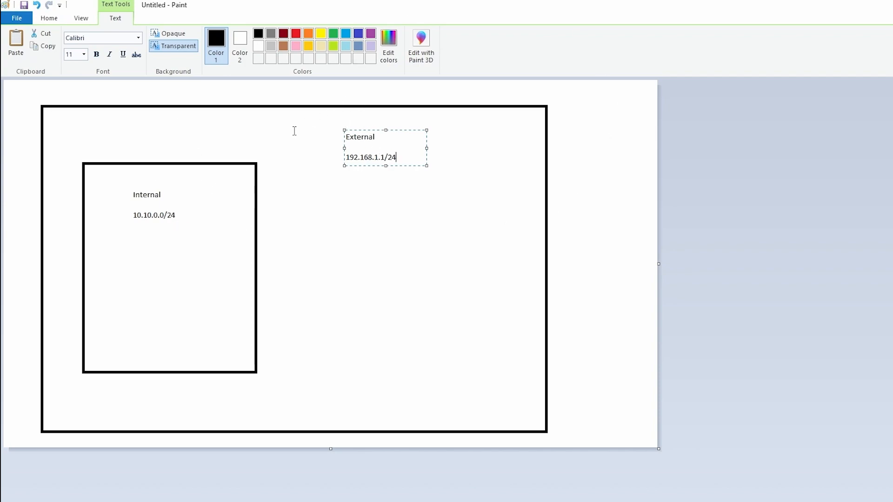
mouse_move(429, 242)
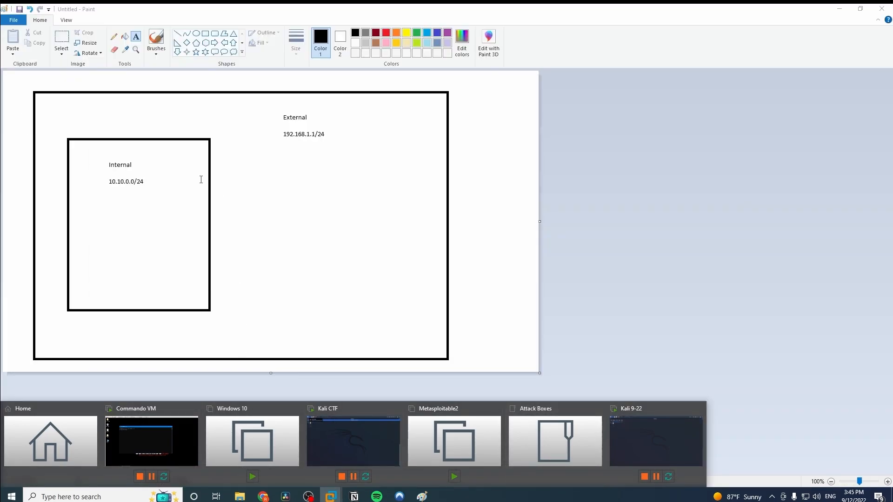
mouse_move(98, 148)
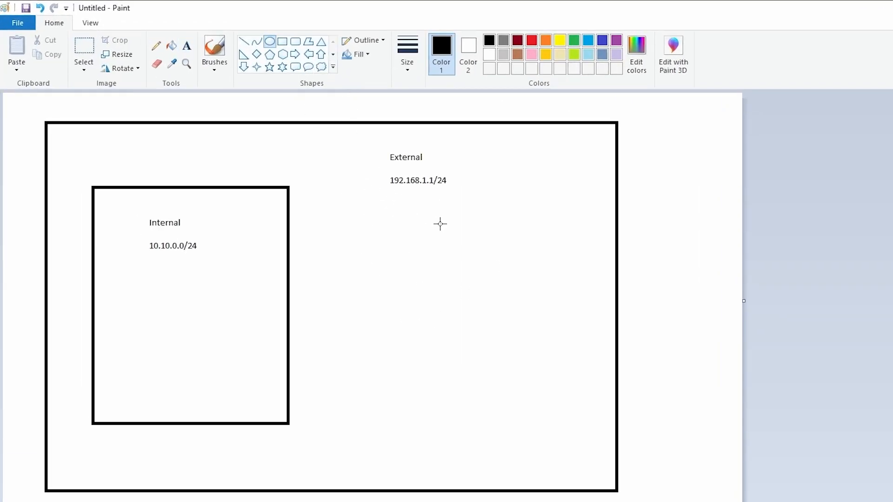
- Draw a circle right of the Internal box and label it 'Attacker VM'
drag(440, 223, 546, 330)
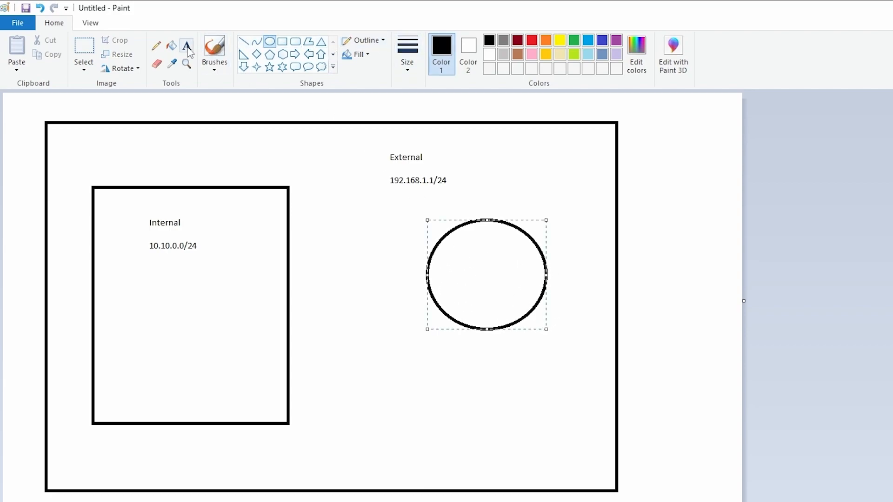
click(187, 47)
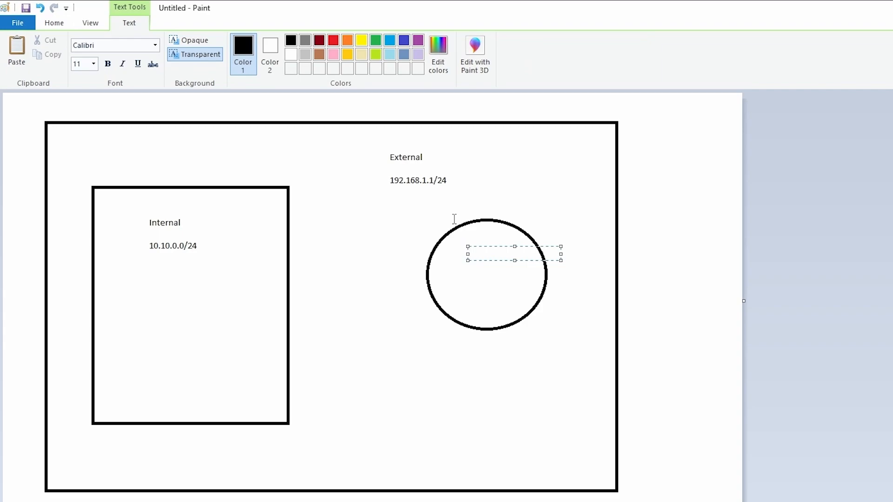
text(Attacker)
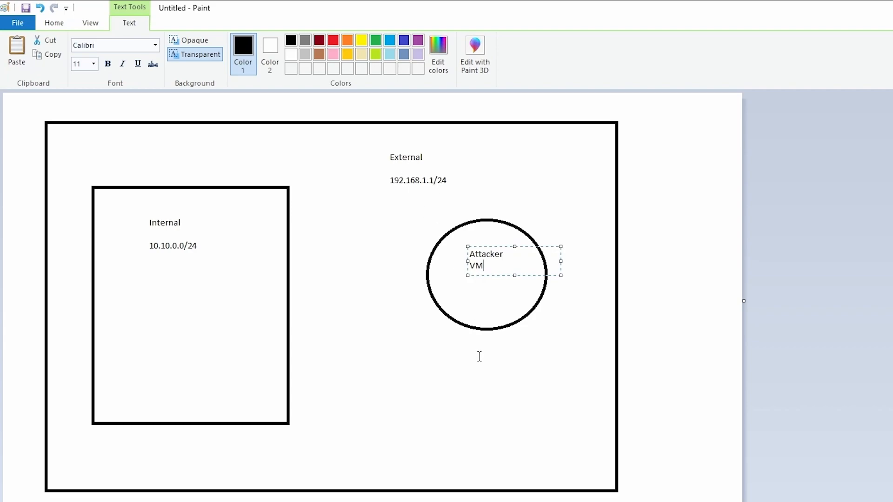
mouse_move(469, 341)
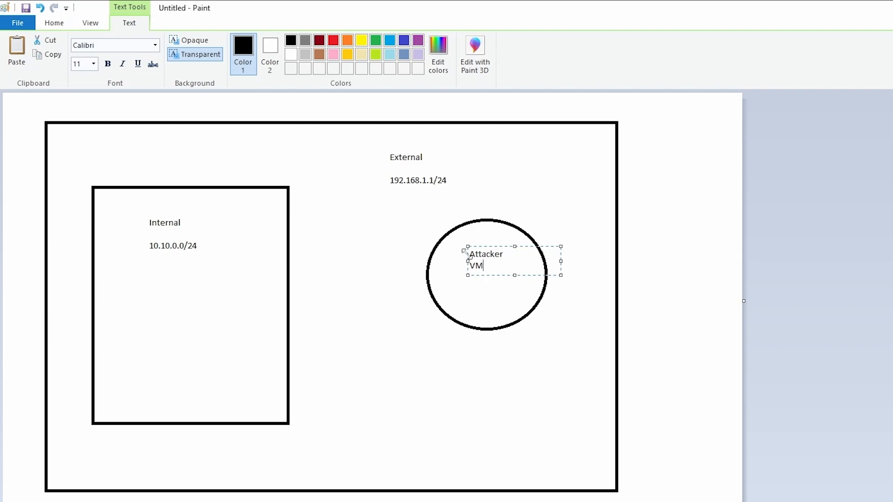
mouse_move(167, 285)
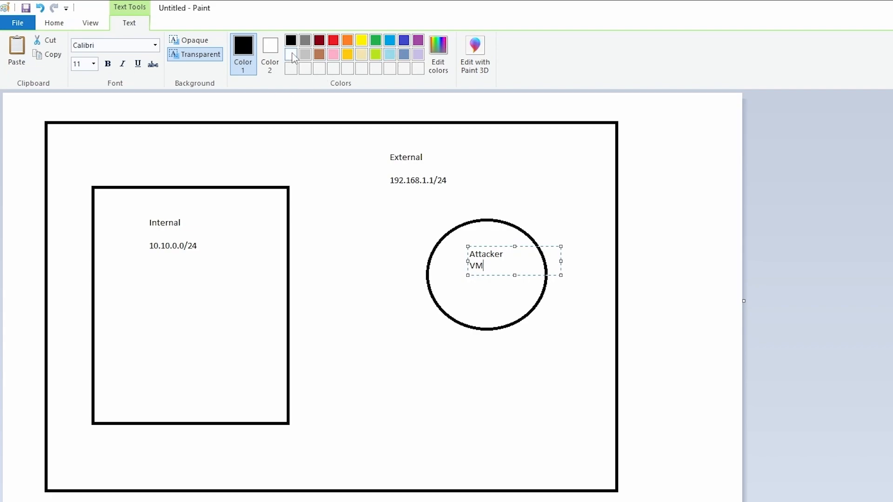
mouse_move(185, 77)
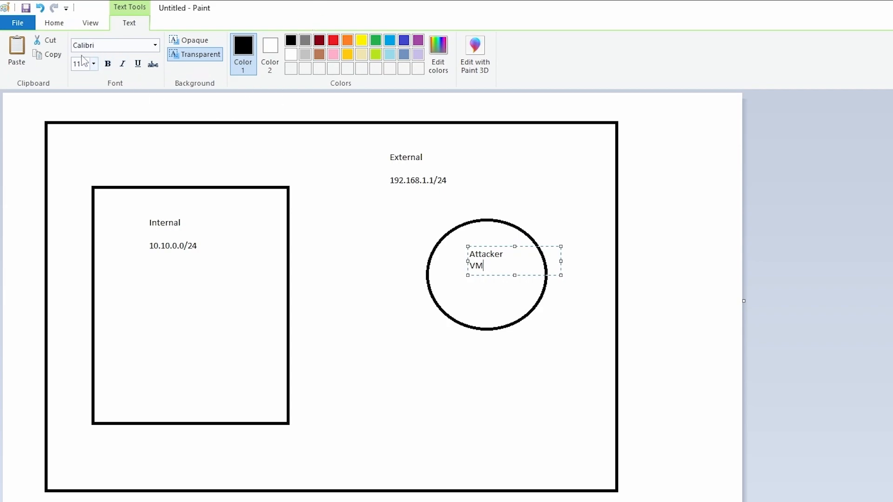
click(53, 23)
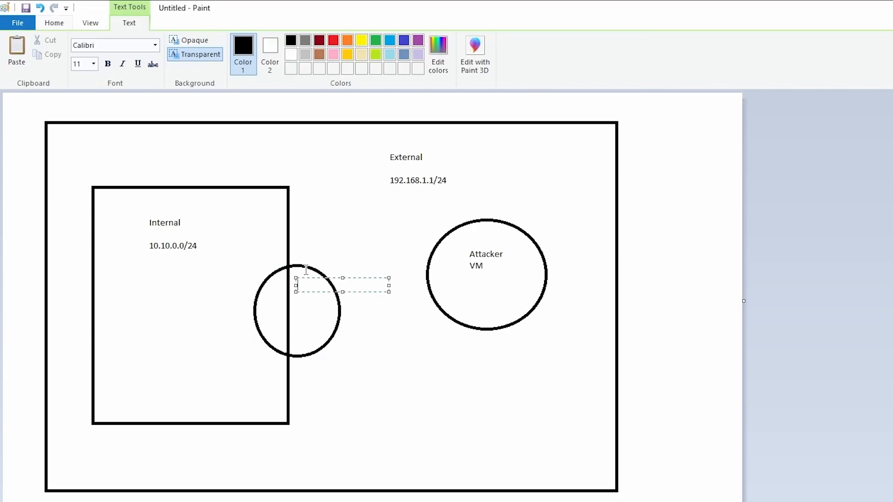
- Add 'int IP' and 'ext IP' labels to the edge circle, inner circle and Attacker VM
text(int)
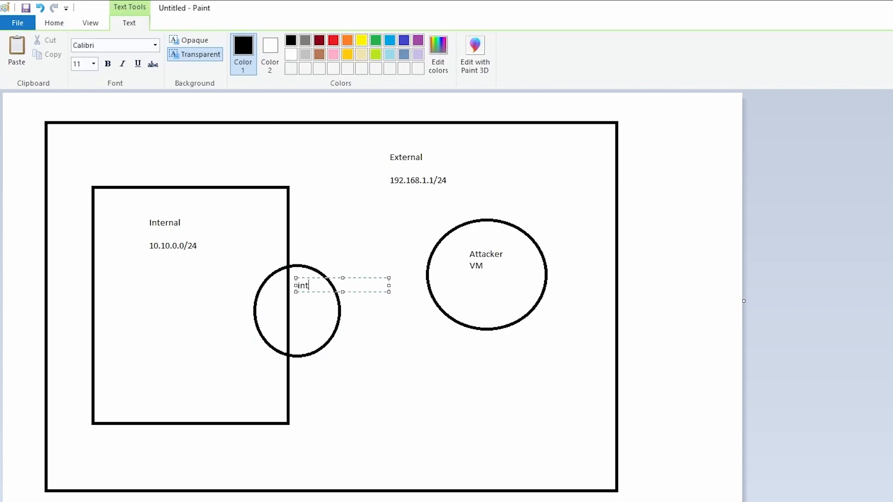
text(IP)
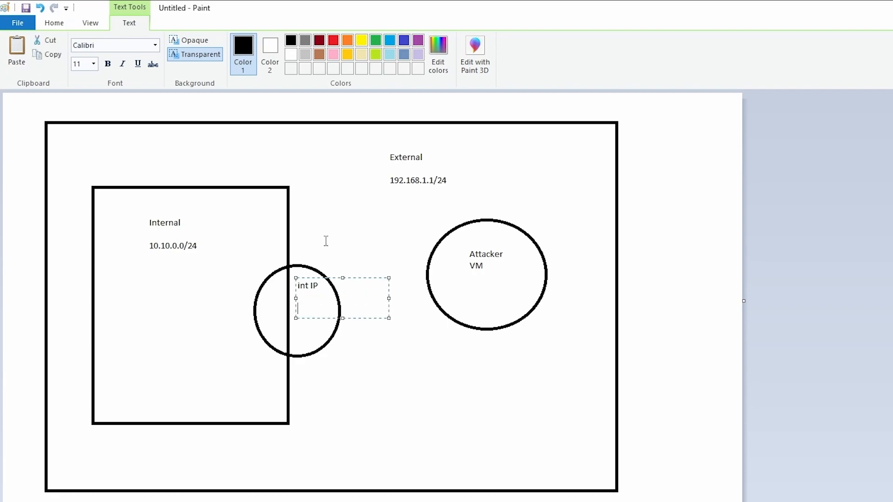
text(ext IP)
text(int)
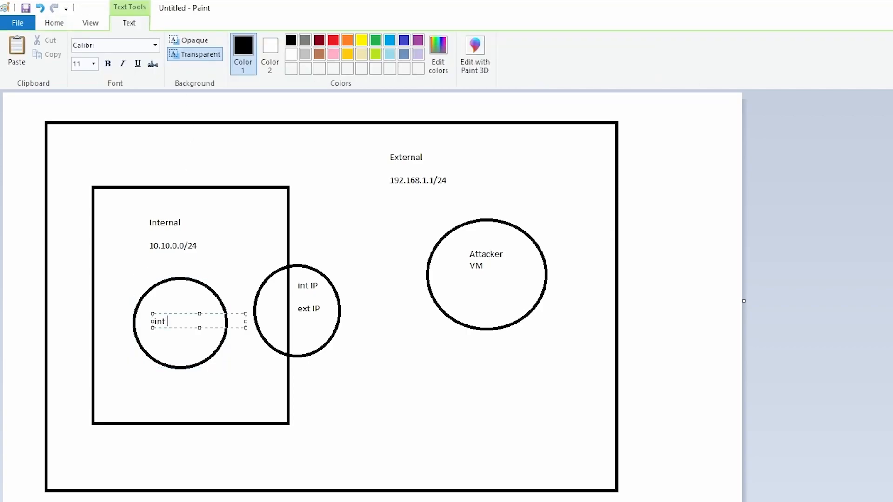
text(IP)
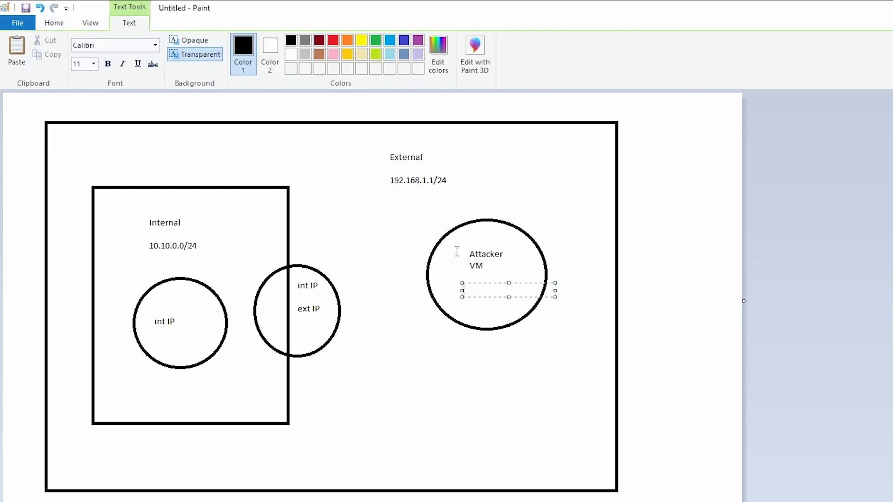
text(ext IP)
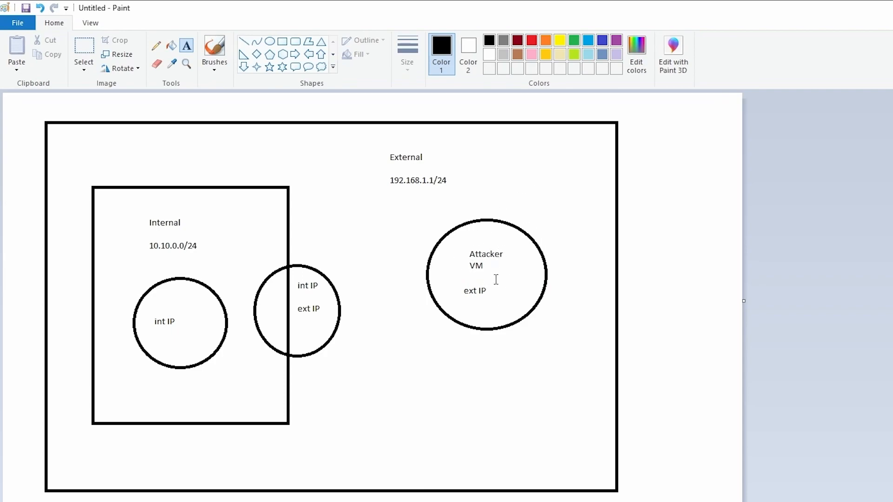
mouse_move(288, 296)
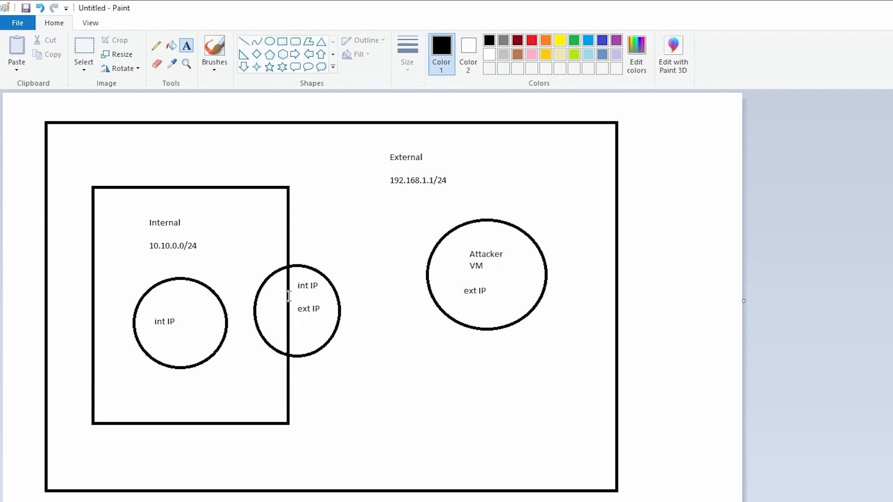
mouse_move(330, 349)
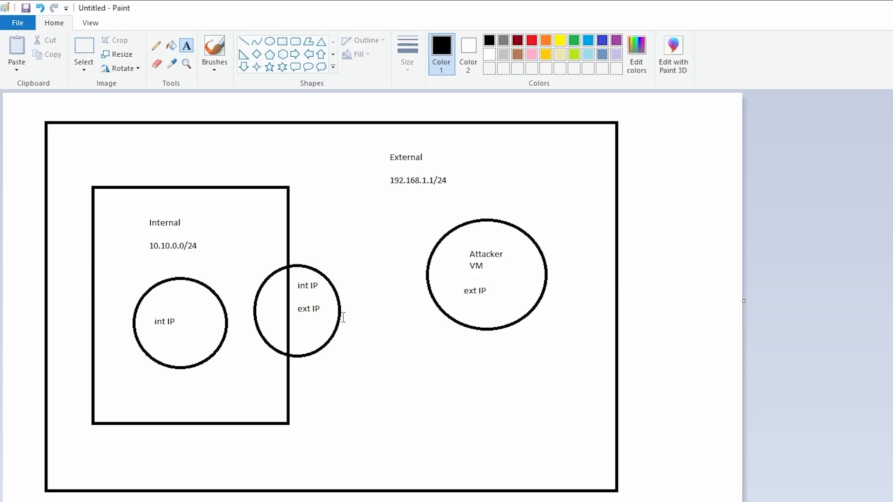
mouse_move(393, 297)
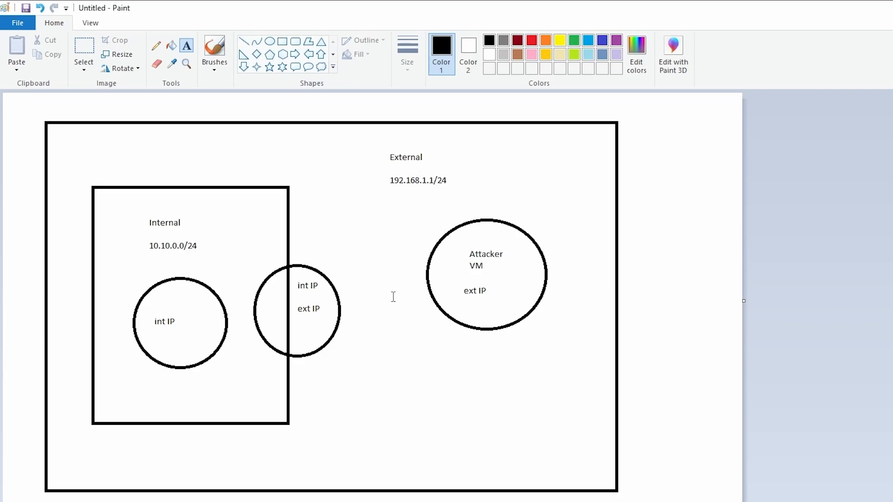
mouse_move(162, 314)
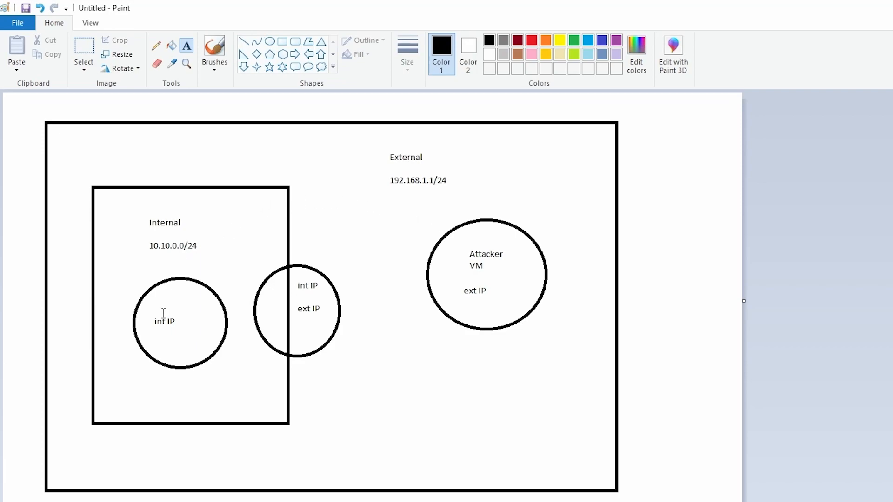
mouse_move(304, 289)
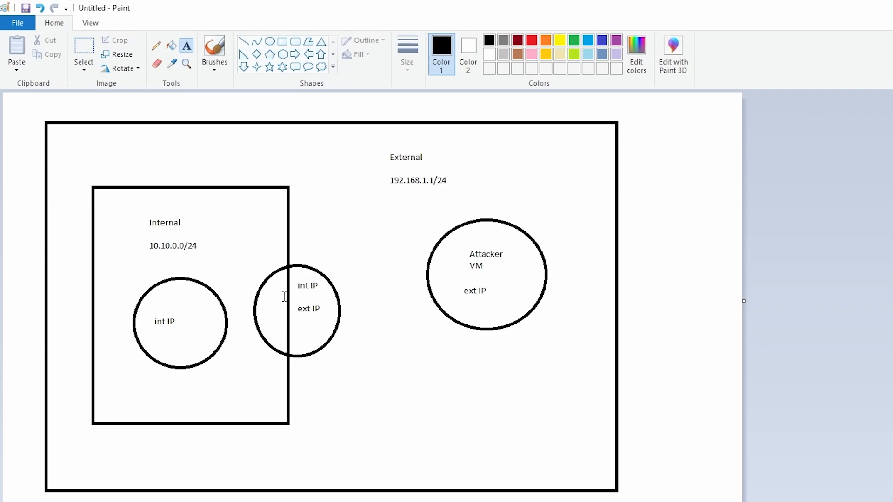
mouse_move(300, 290)
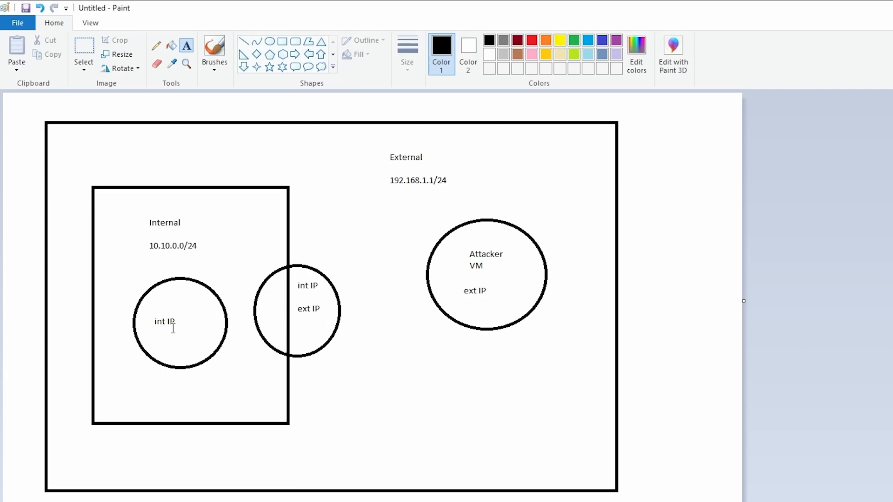
mouse_move(184, 302)
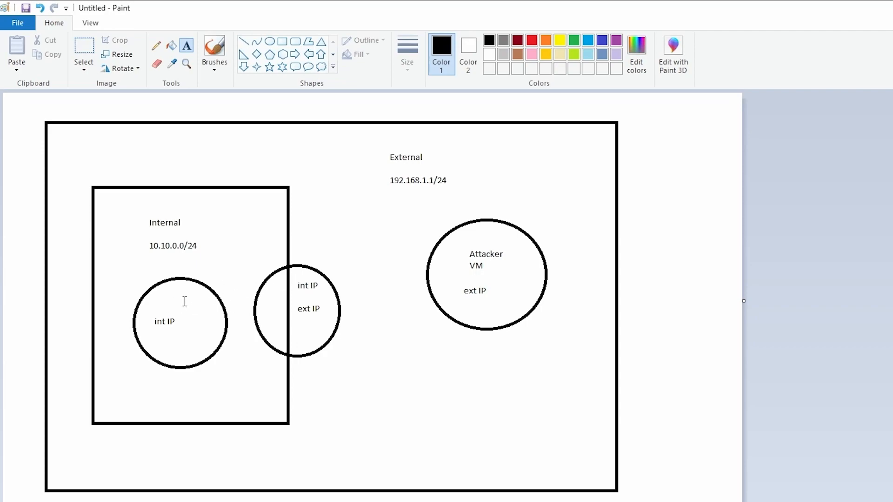
mouse_move(251, 292)
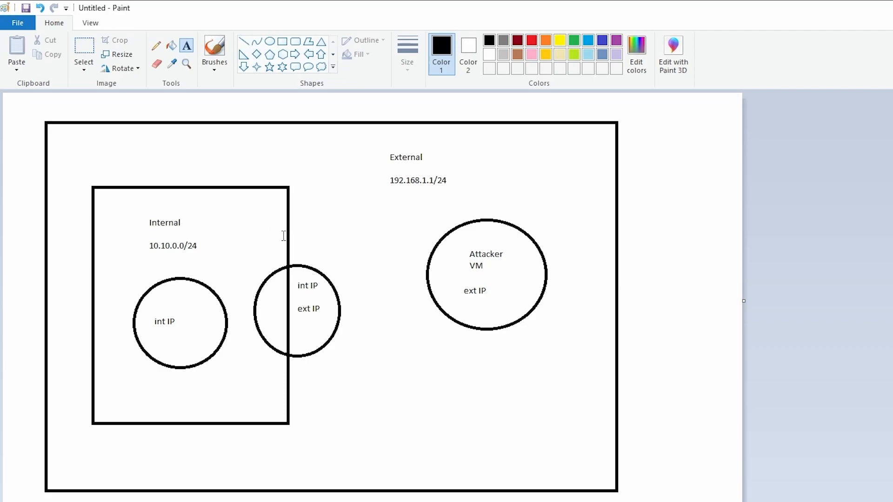
mouse_move(234, 289)
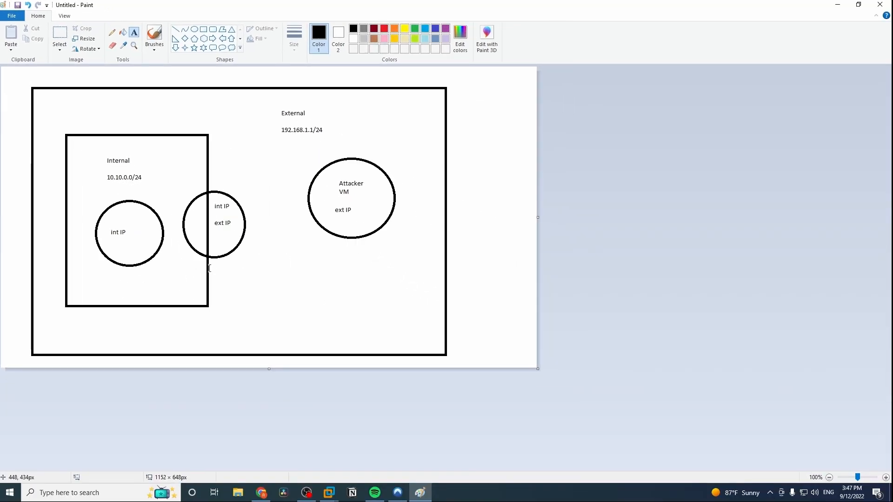
mouse_move(178, 278)
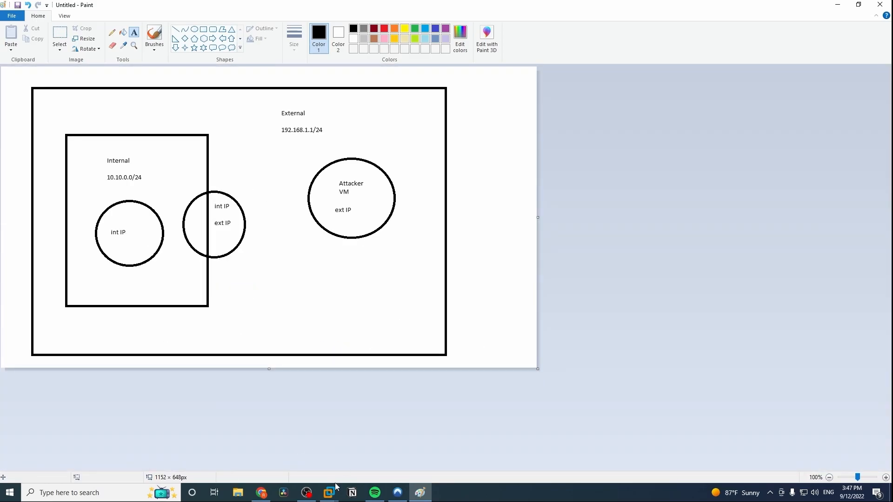
mouse_move(365, 20)
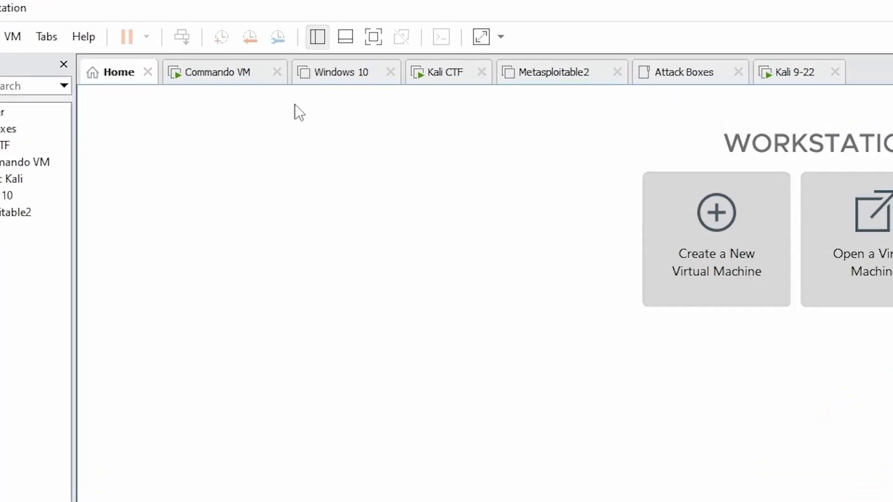
click(444, 72)
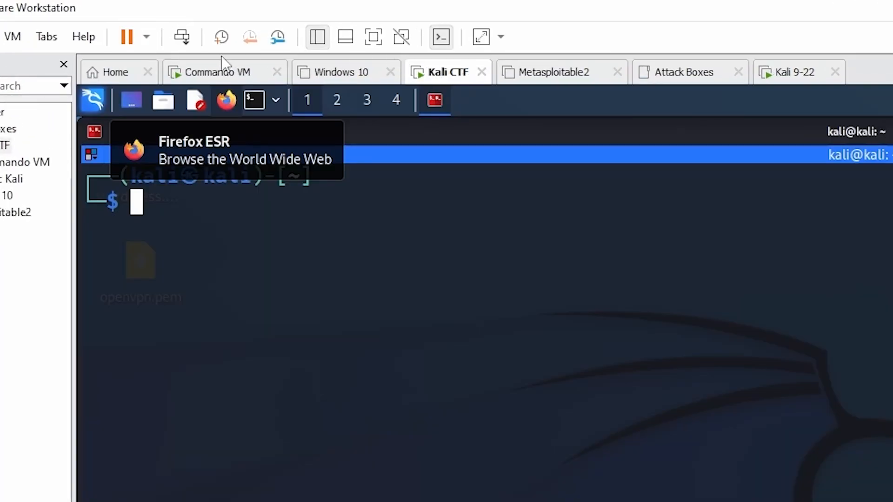
click(792, 72)
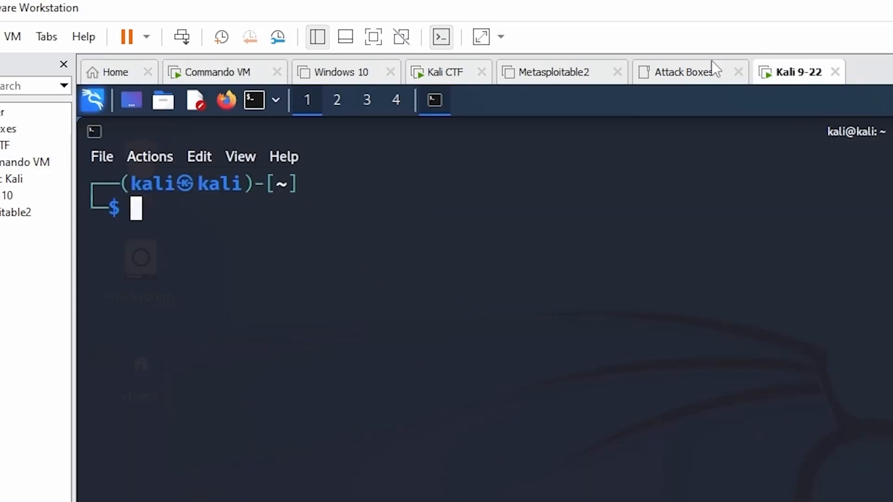
mouse_move(577, 144)
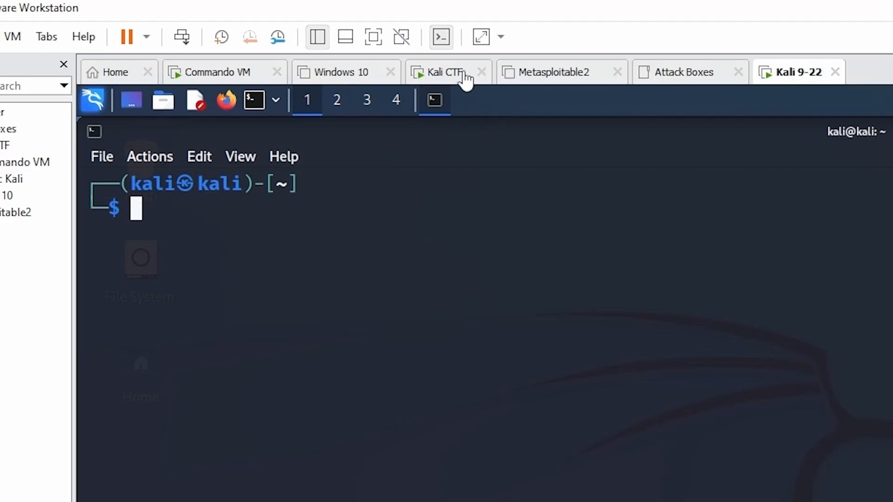
mouse_move(779, 98)
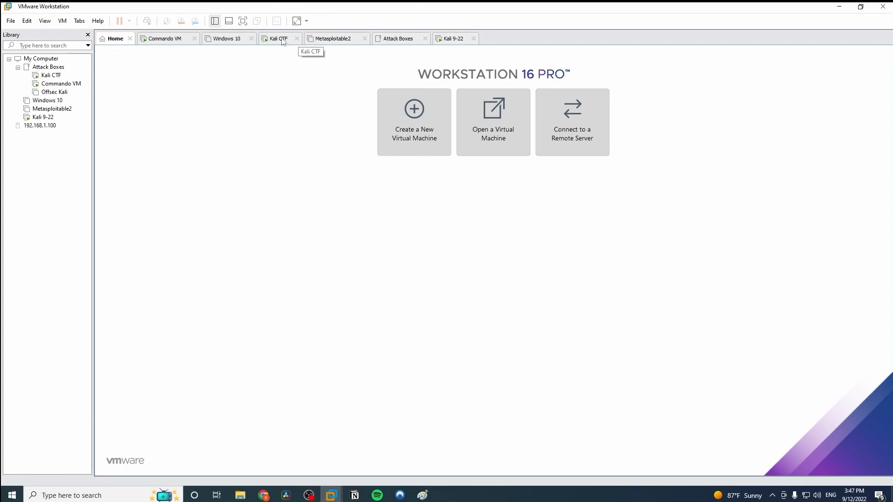
mouse_move(444, 45)
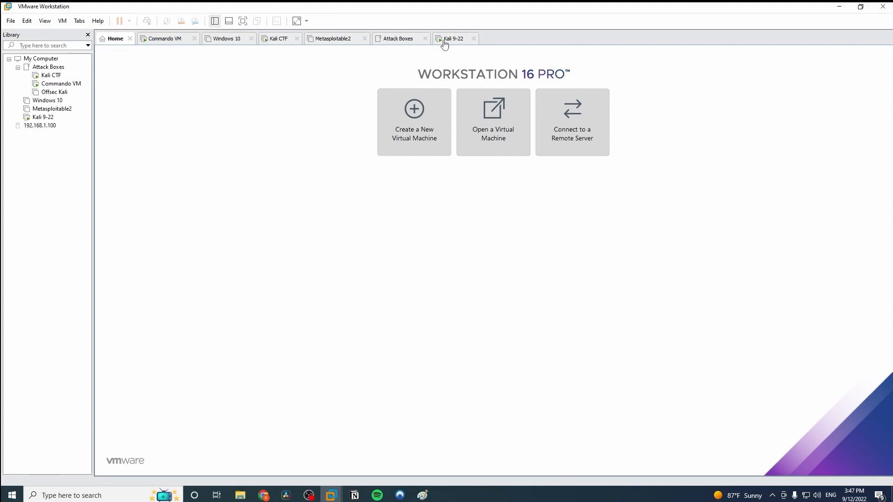
- Label the circles '9-22 box', 'commando box' and 'CTF box', then return to VMware Workstation
click(455, 38)
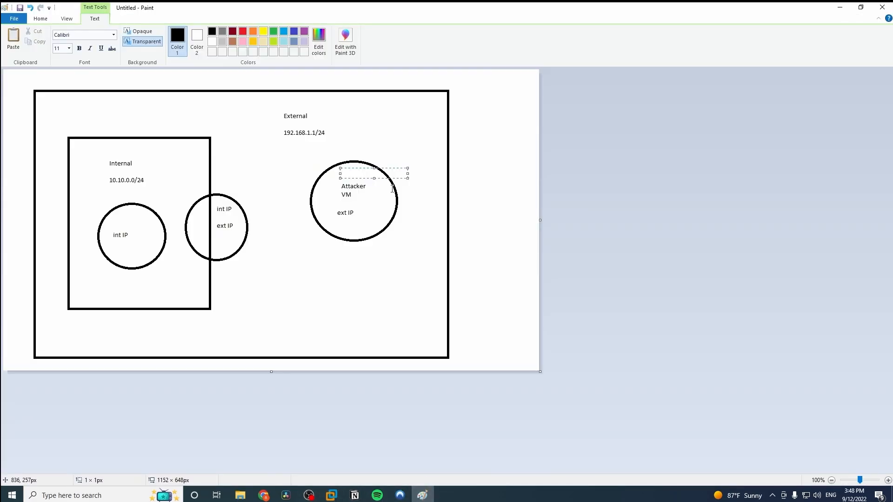
text(9-22)
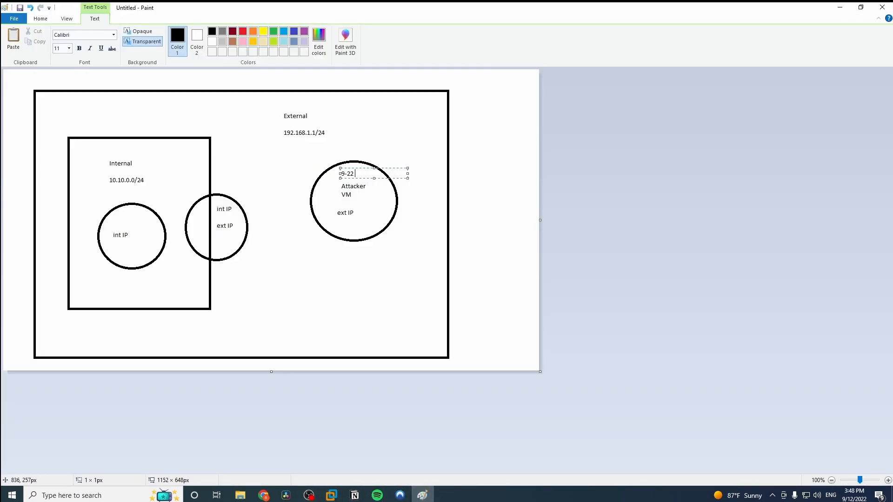
text(box)
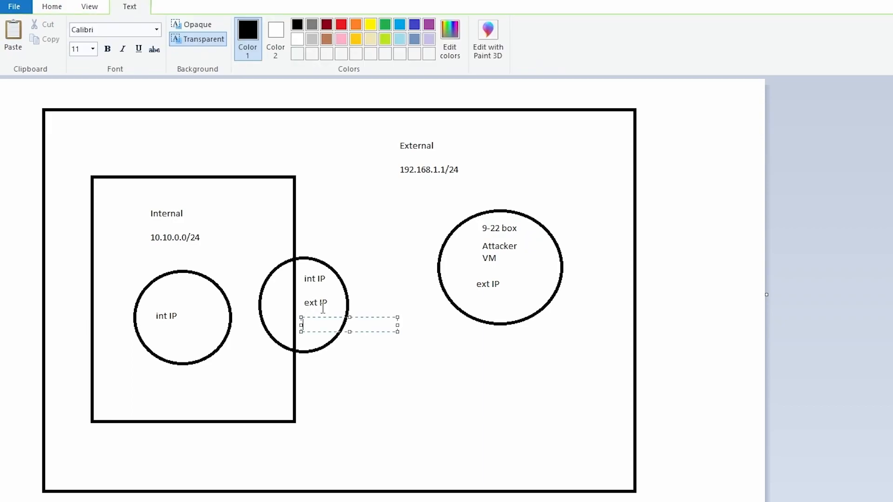
text(commando)
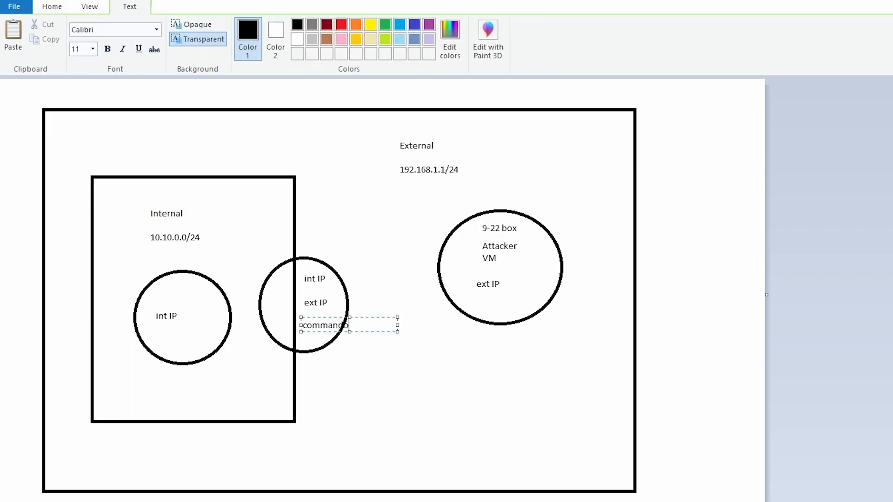
text(box)
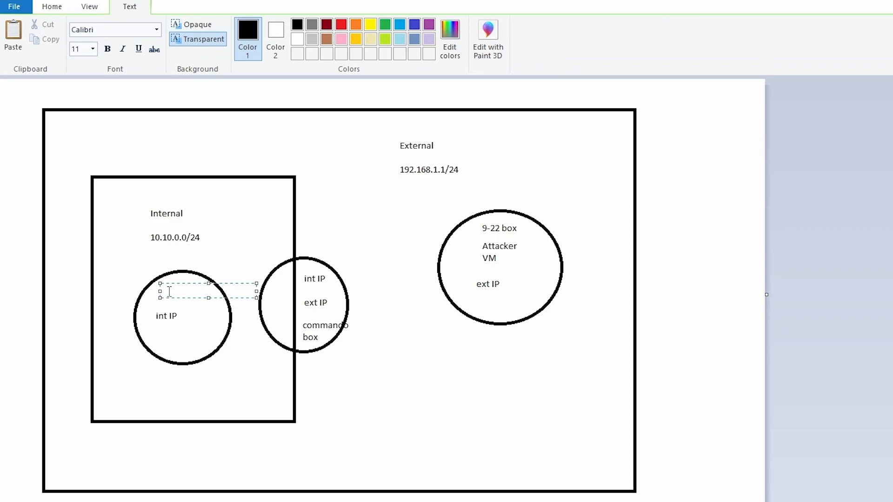
text(CTF box)
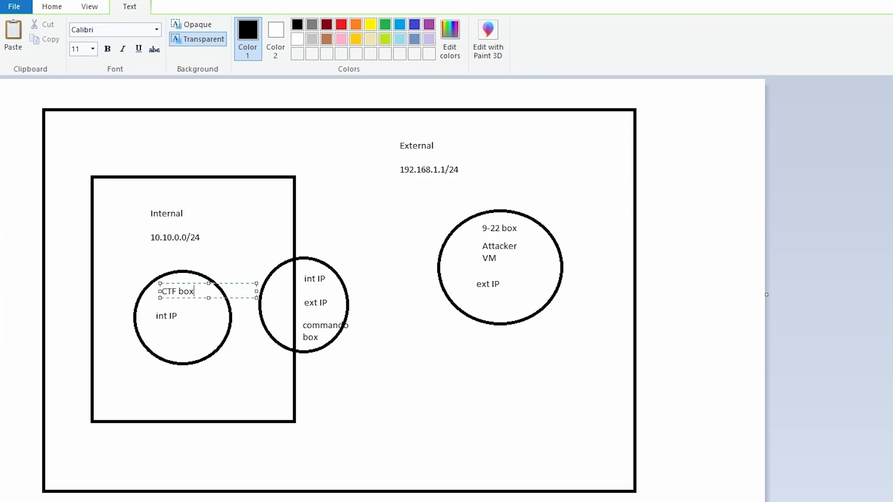
click(351, 238)
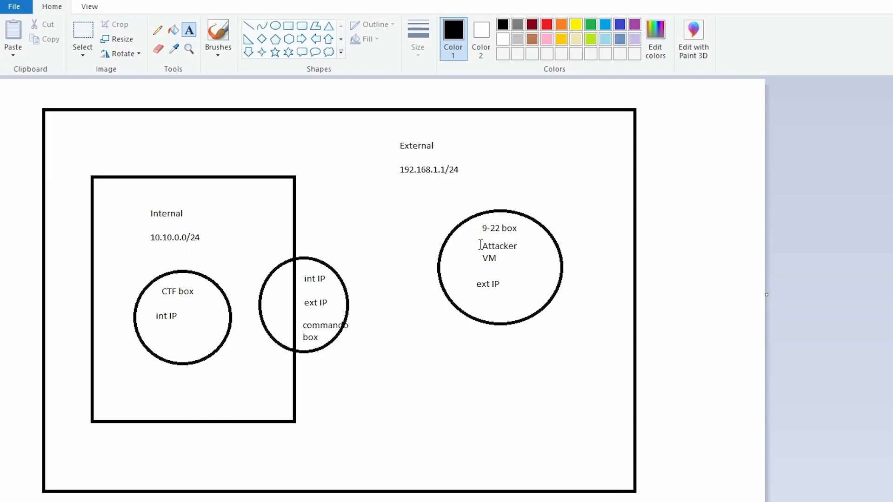
click(860, 6)
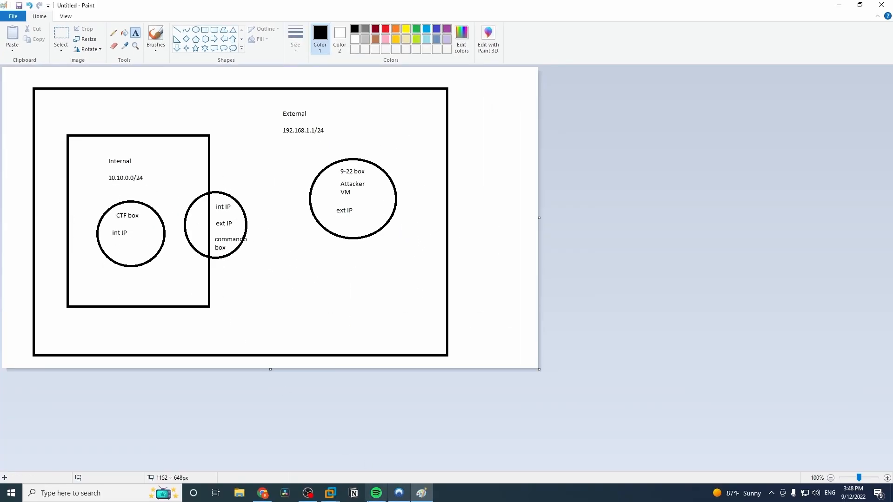
click(329, 494)
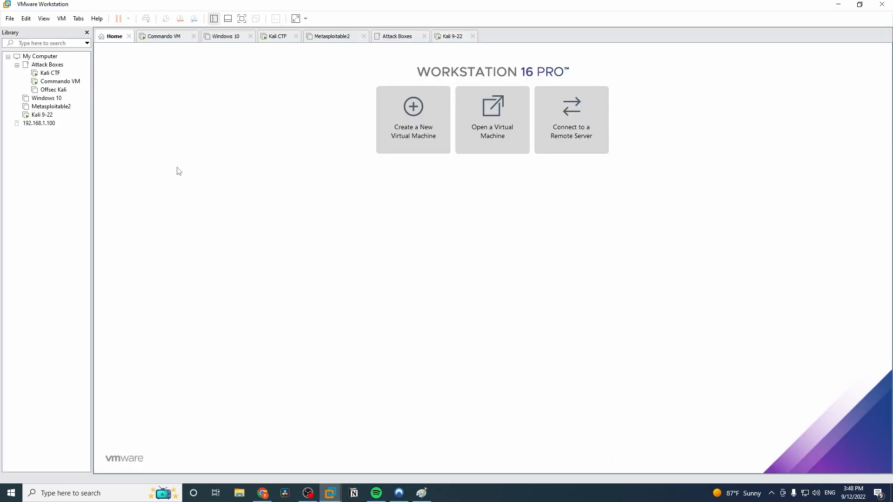
mouse_move(175, 195)
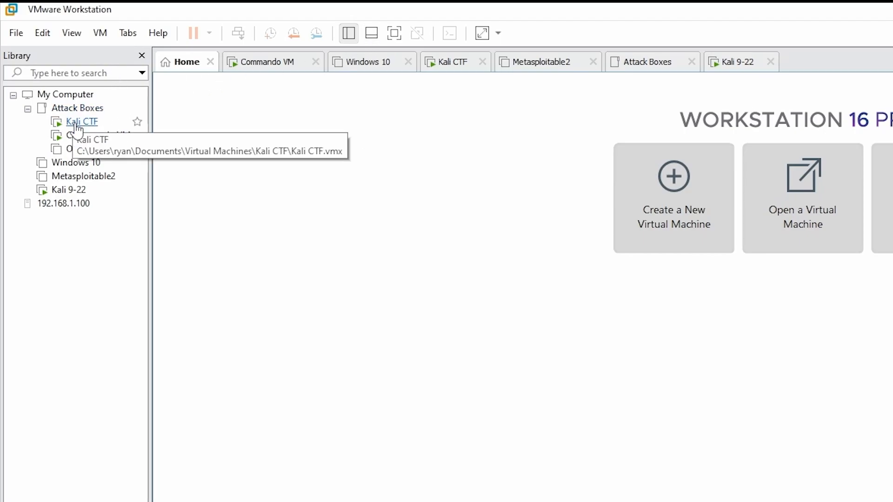
right_click(81, 121)
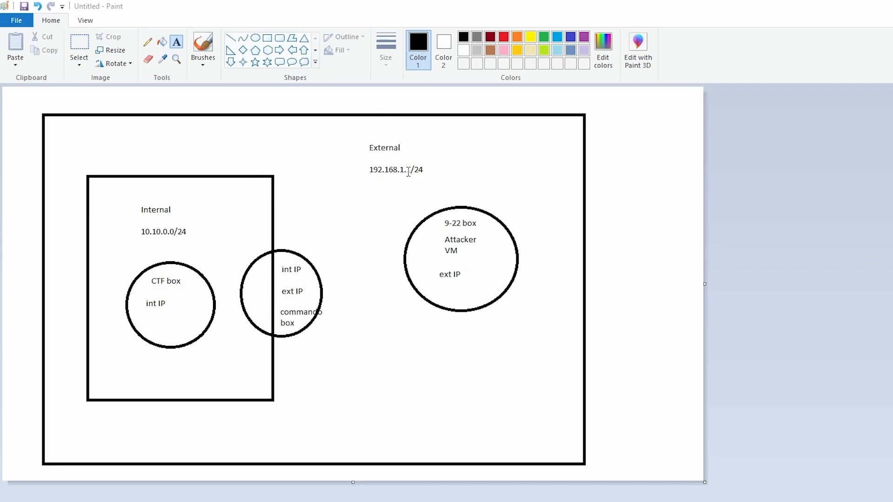
- Type a correction into the 192.168.1.1/24 address label
text(1)
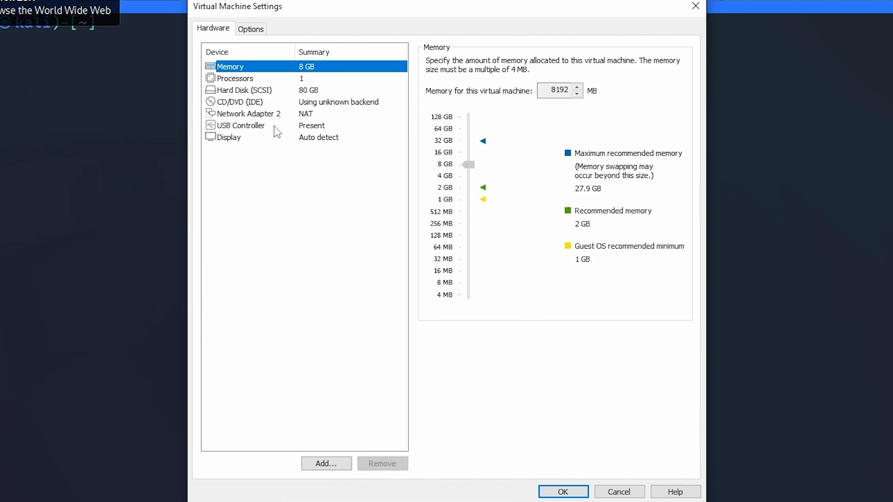
mouse_move(293, 126)
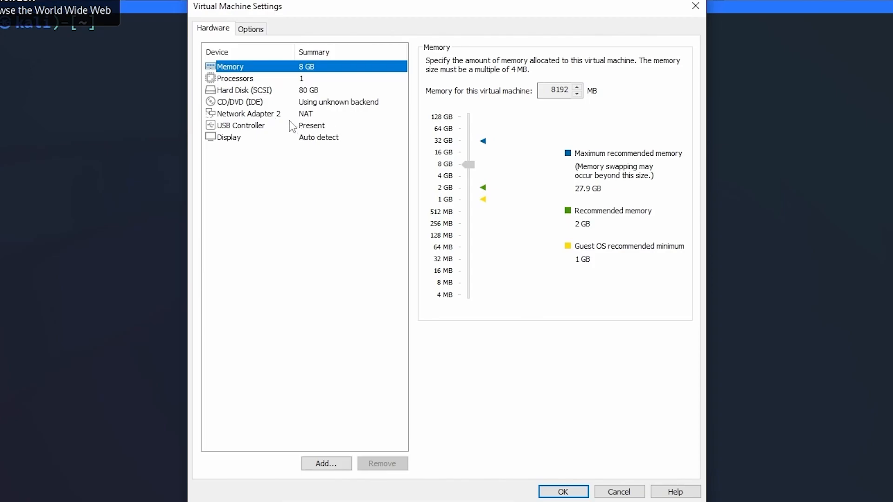
- Switch Kali's Network Adapter 2 to custom VMnet2 (Host-only) and save the settings
click(249, 113)
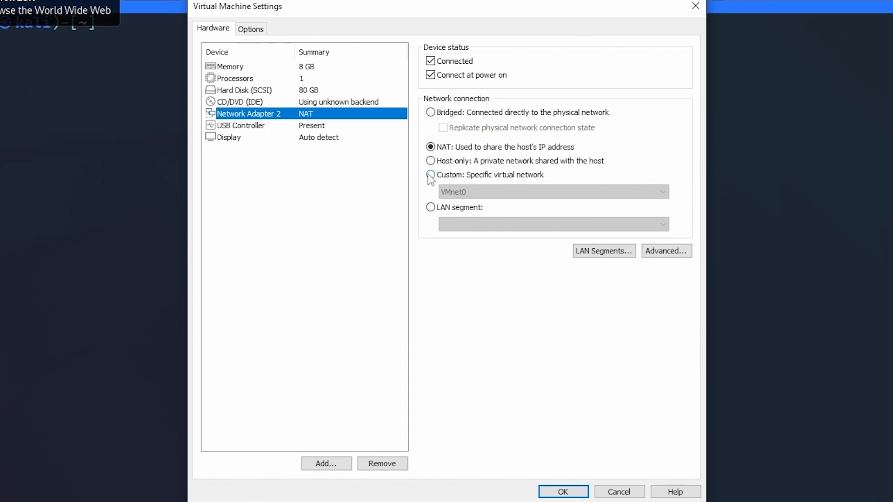
click(432, 175)
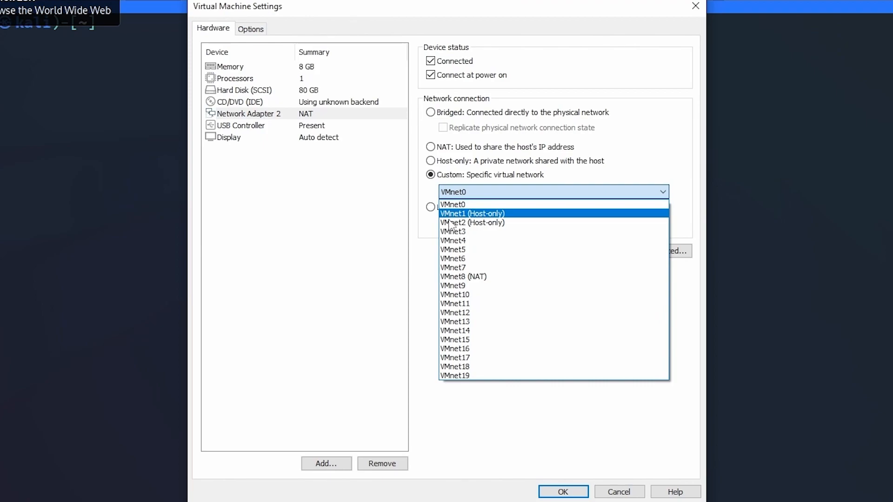
mouse_move(472, 223)
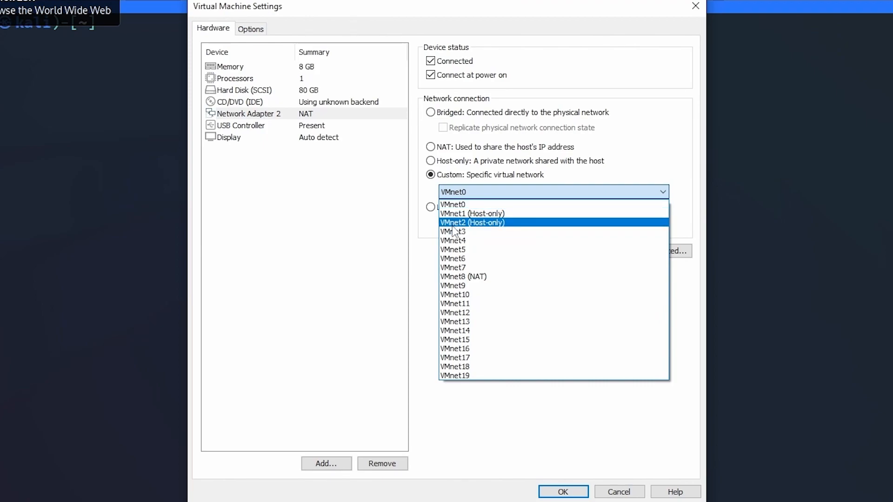
click(471, 222)
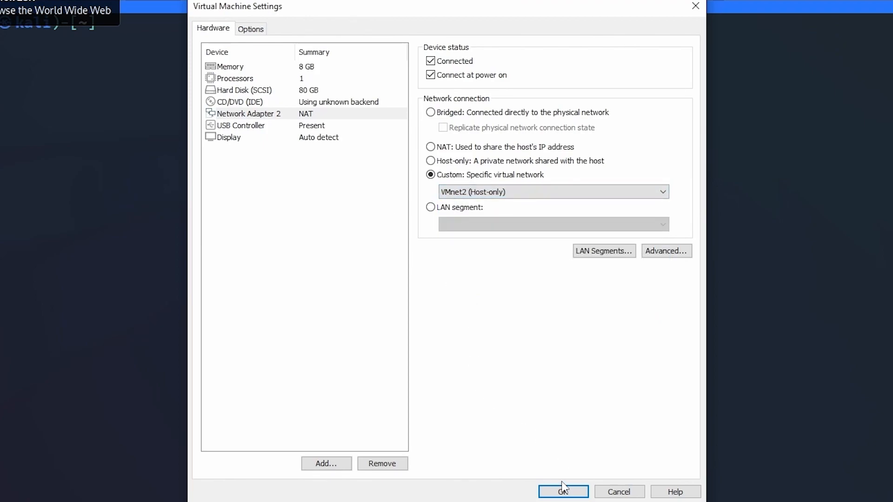
click(563, 492)
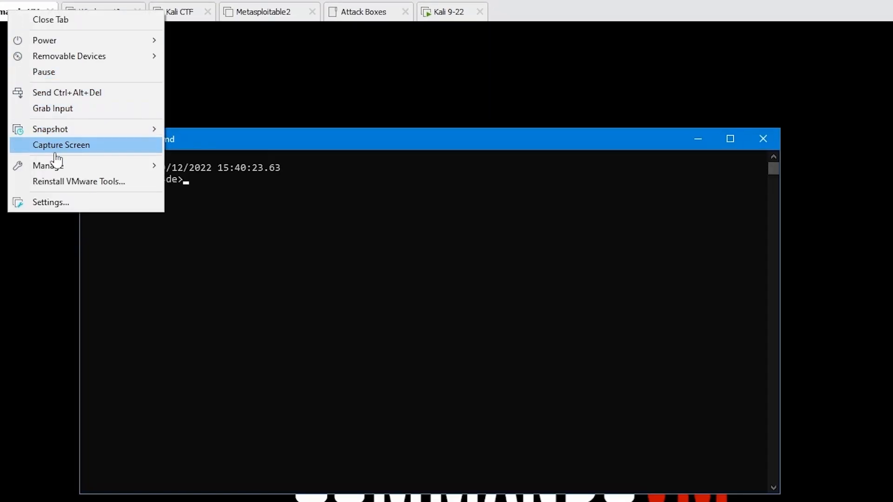
mouse_move(78, 181)
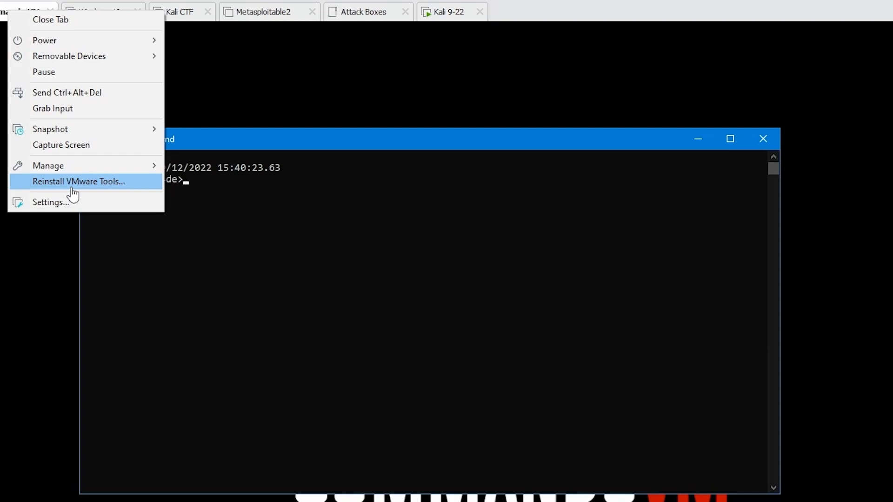
mouse_move(50, 205)
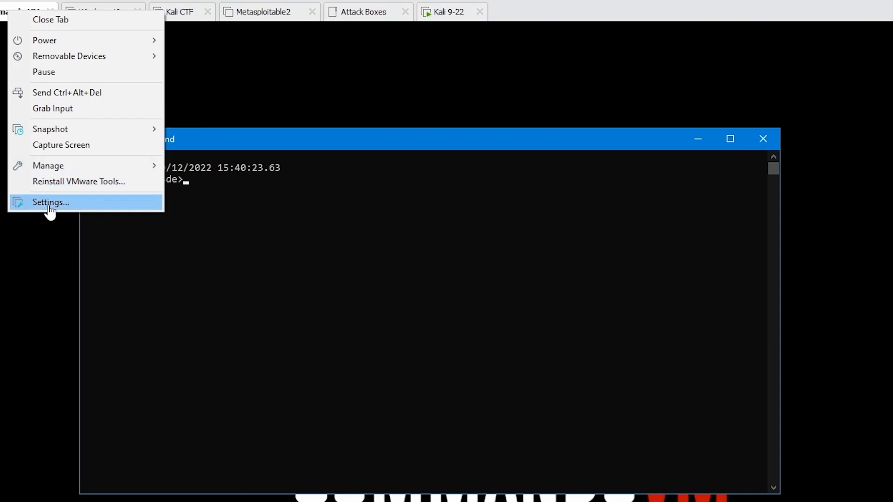
- Remove Network Adapter 2 from the Commando VM's hardware settings
click(50, 202)
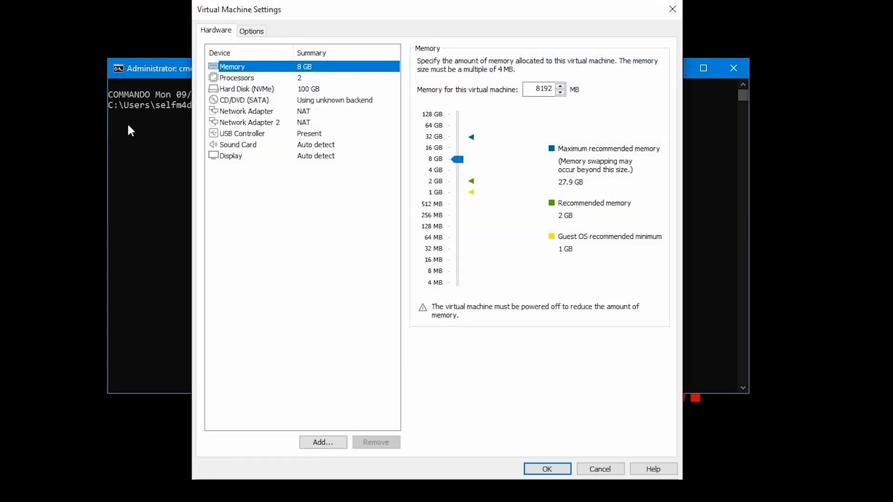
click(249, 122)
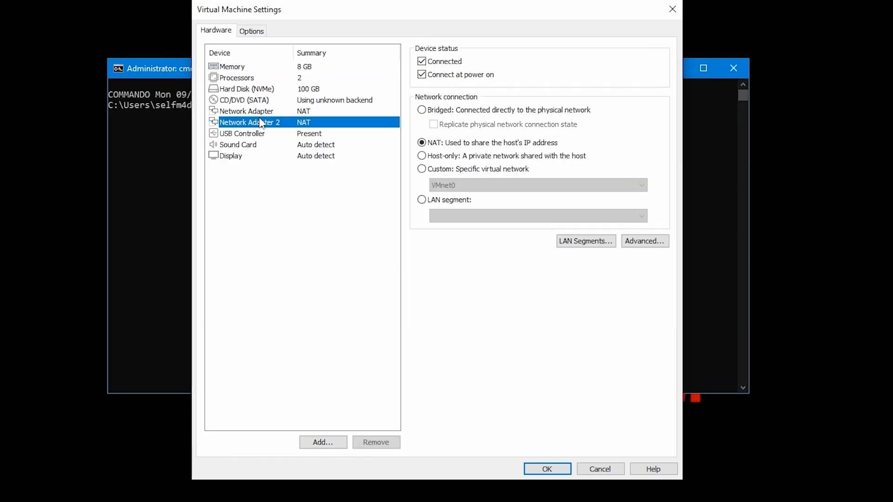
click(375, 442)
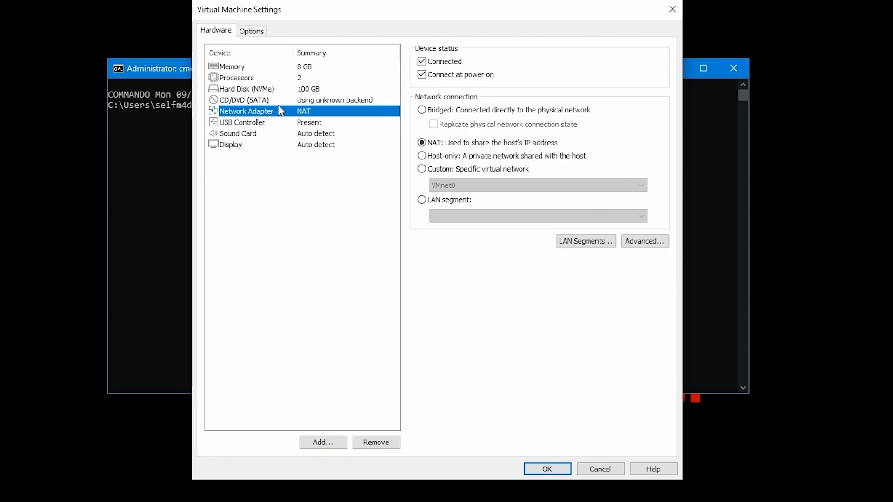
mouse_move(310, 137)
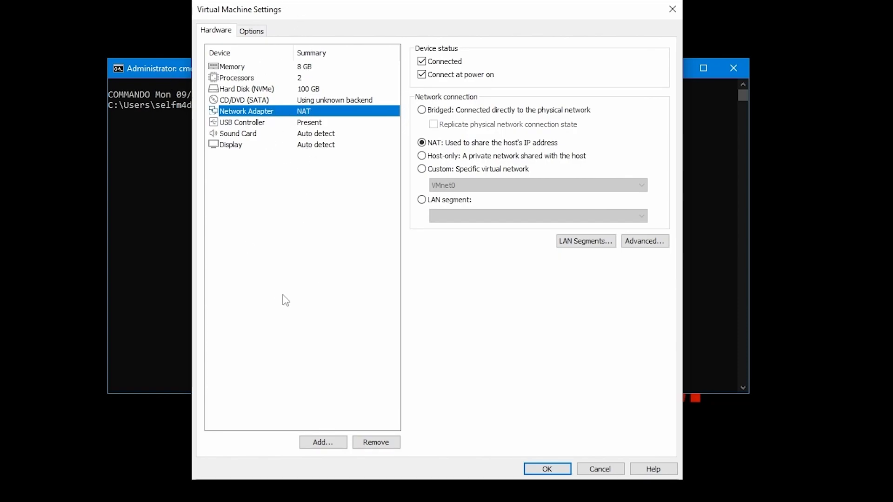
- Add a new network adapter connected to custom VMnet2 and save the settings
click(322, 442)
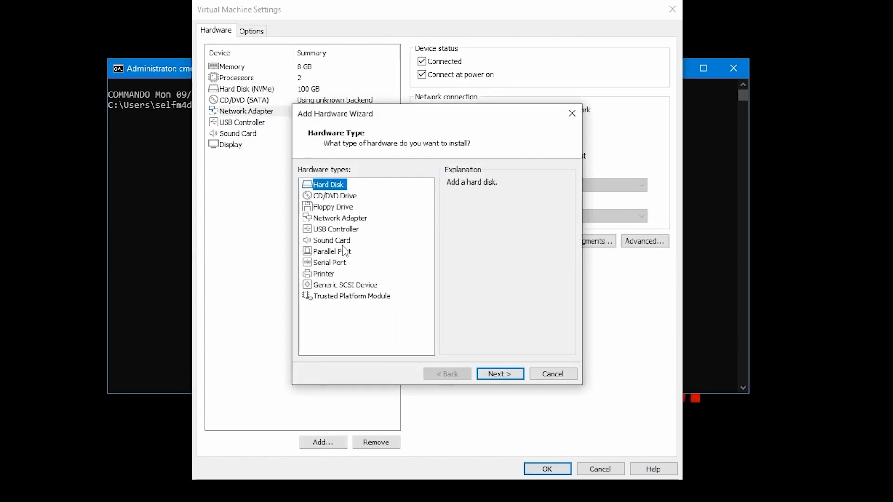
click(340, 218)
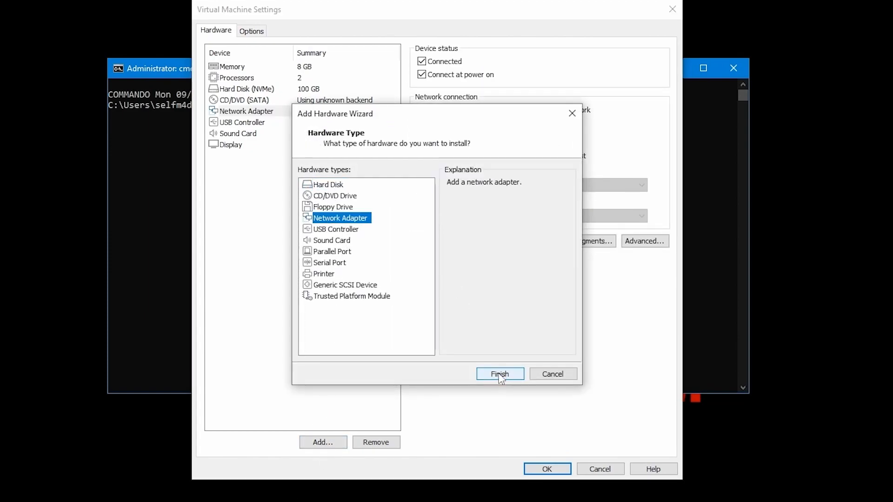
click(500, 374)
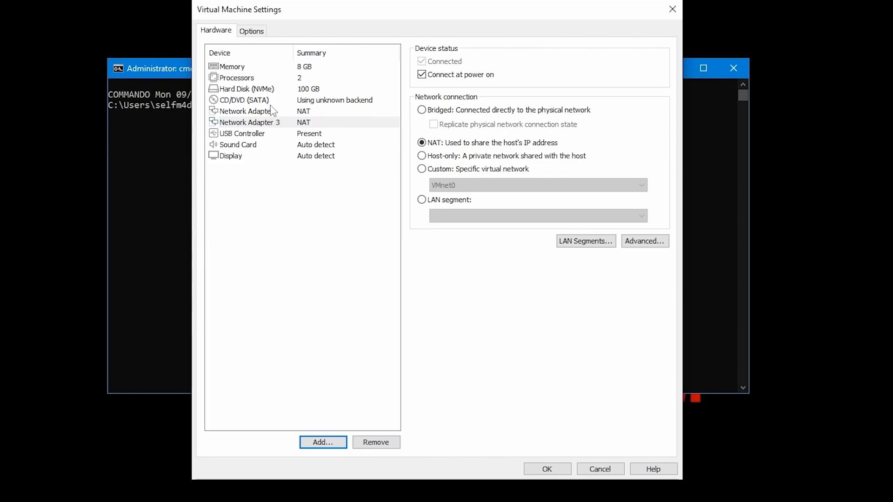
click(246, 112)
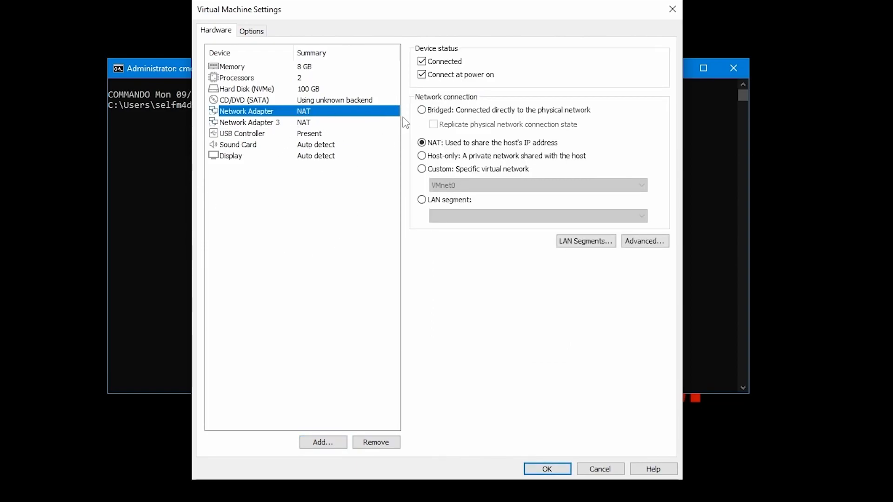
click(250, 122)
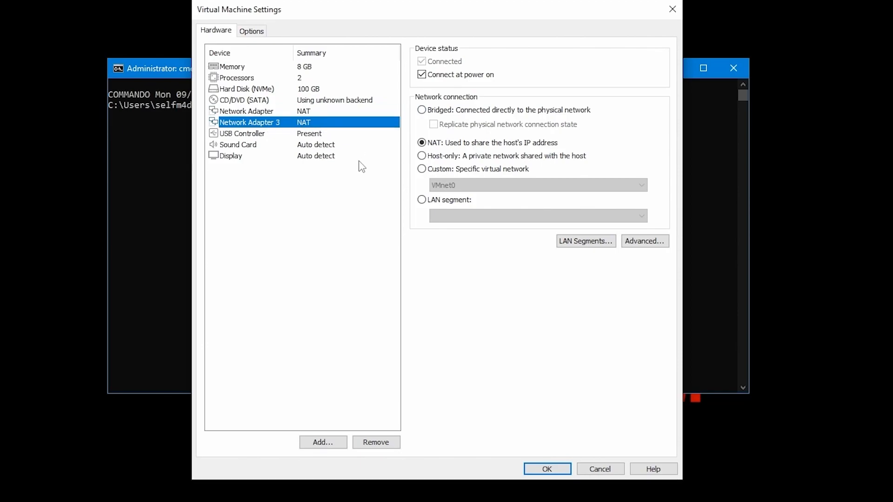
click(422, 168)
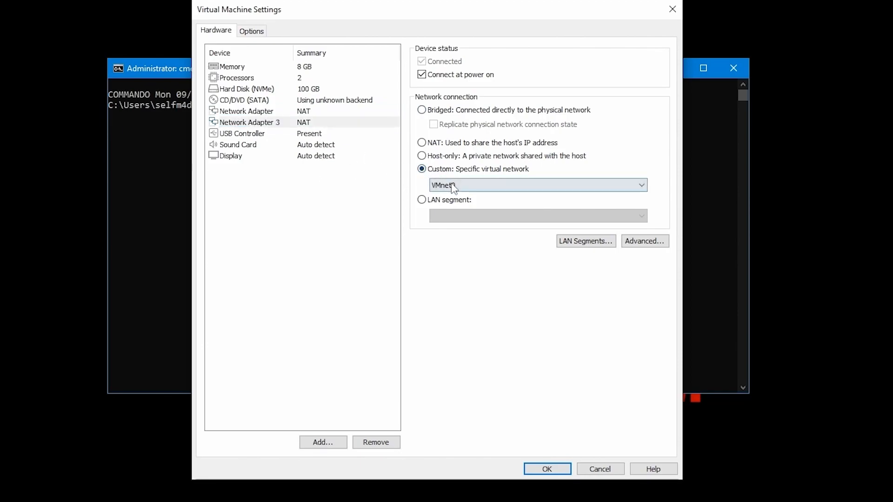
click(537, 185)
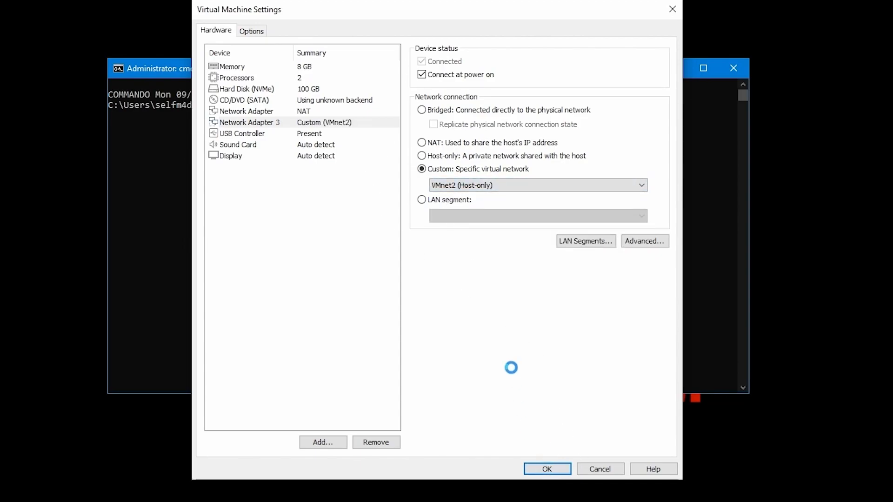
click(250, 122)
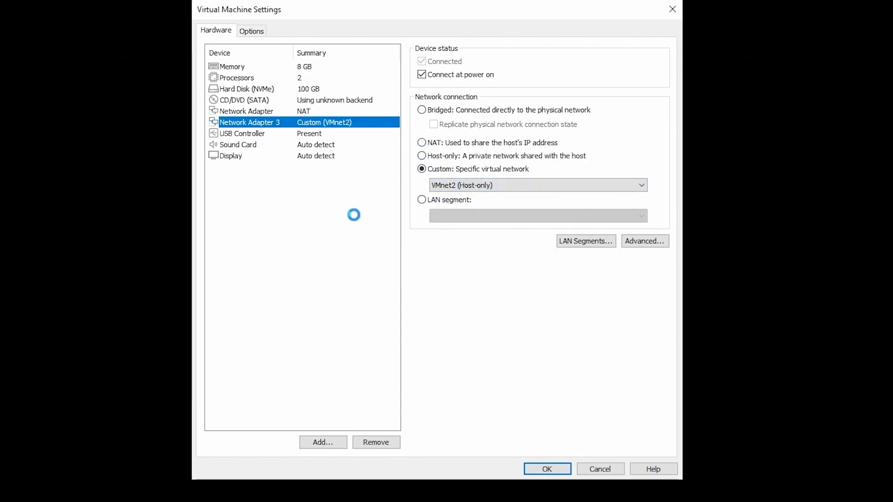
click(546, 469)
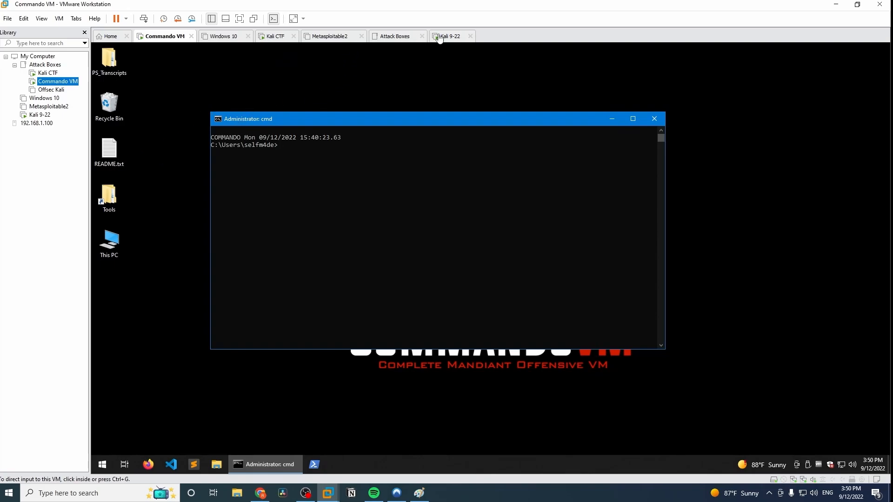
- Delete Network Adapter 2 from Kali 9-22's settings and confirm with OK
right_click(450, 36)
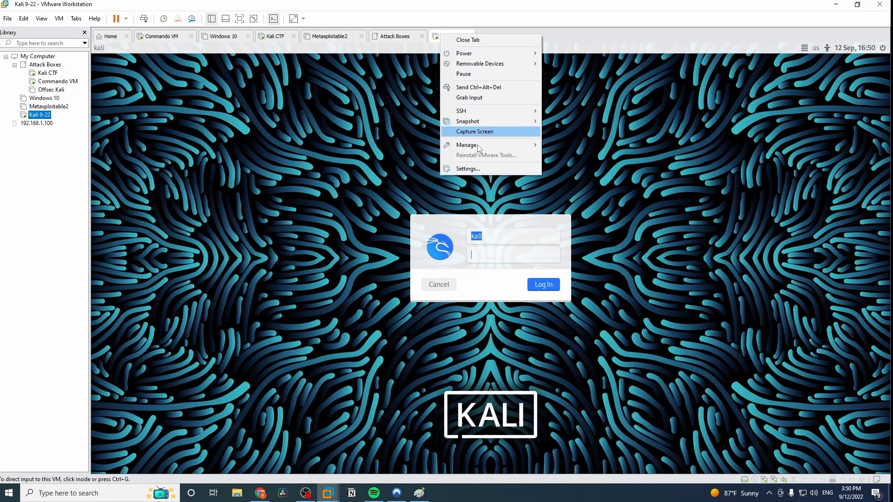
click(467, 169)
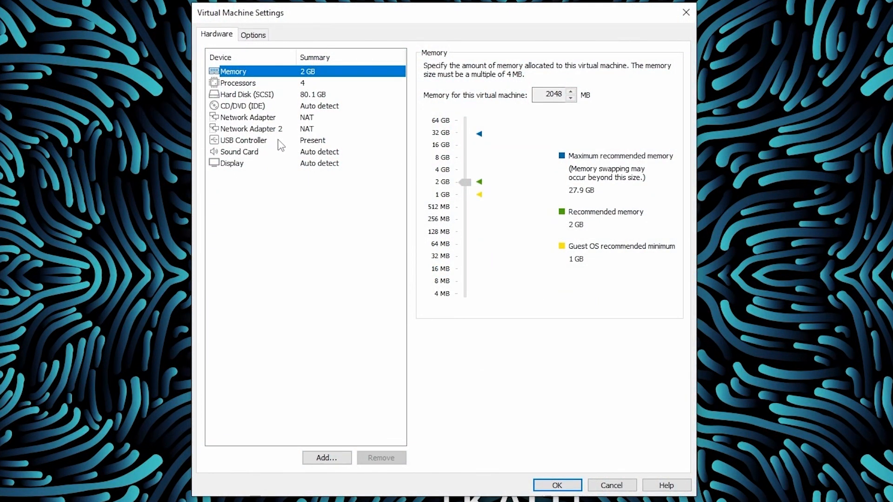
click(251, 128)
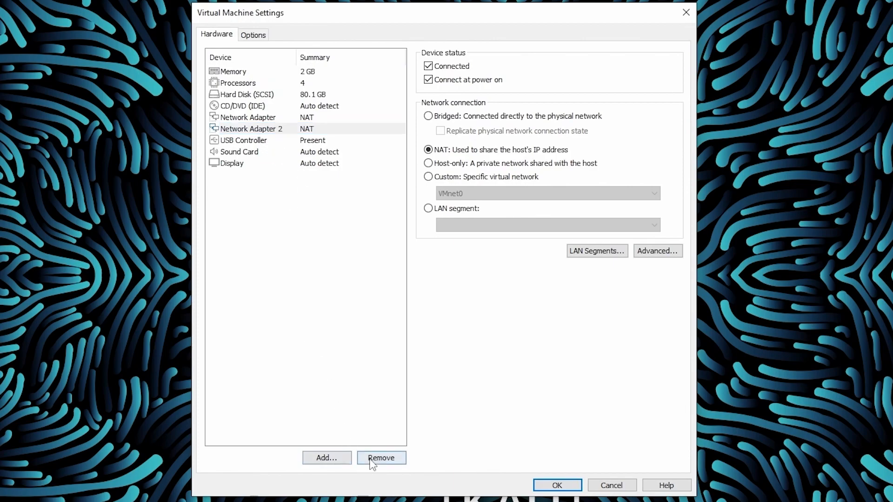
click(381, 458)
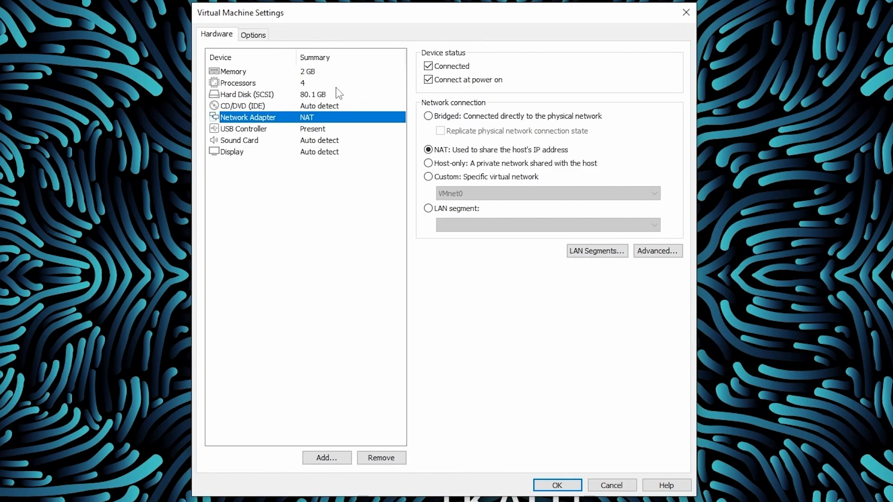
mouse_move(337, 130)
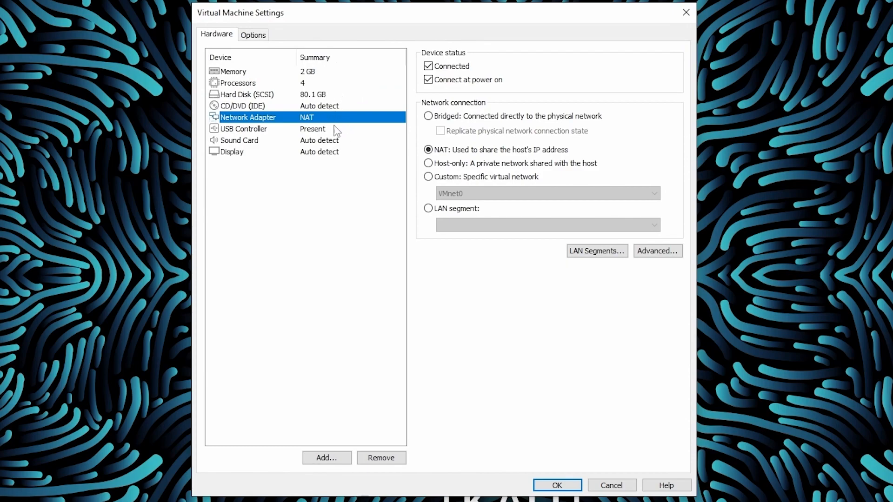
click(556, 485)
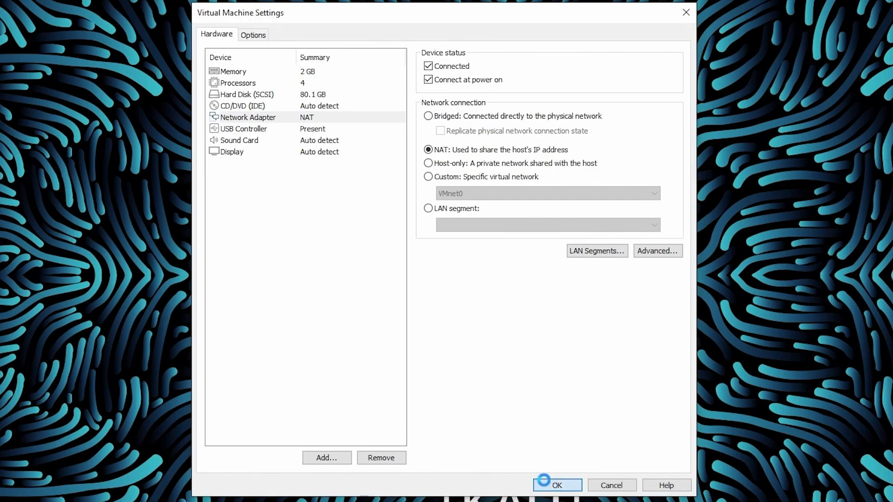
click(556, 485)
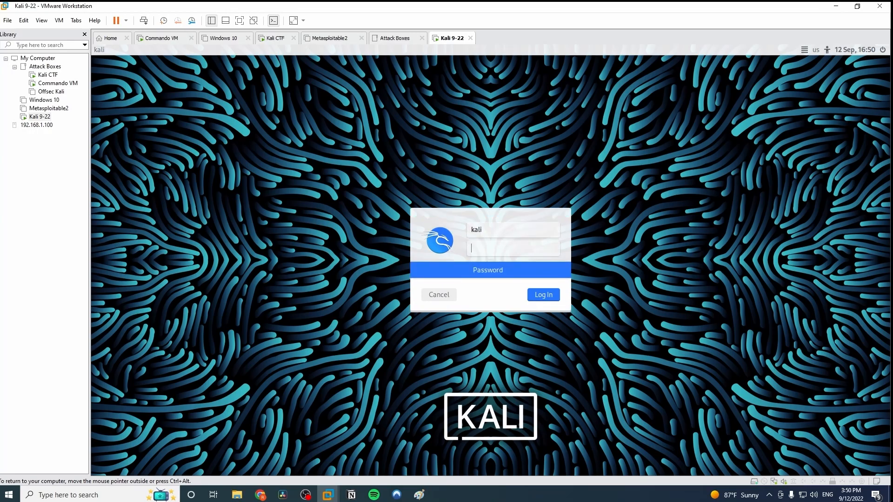
- Run ifconfig on Kali 9-22 and select its 192.168.19.131 address
click(542, 295)
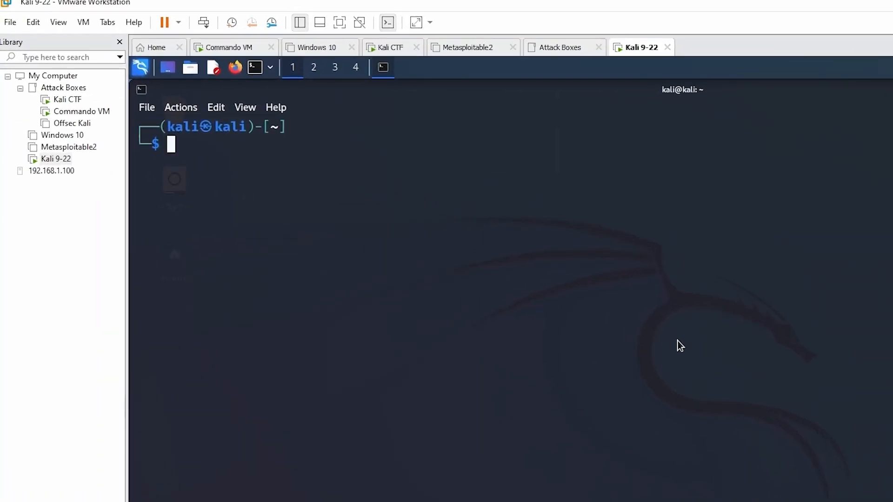
text(ifconfig)
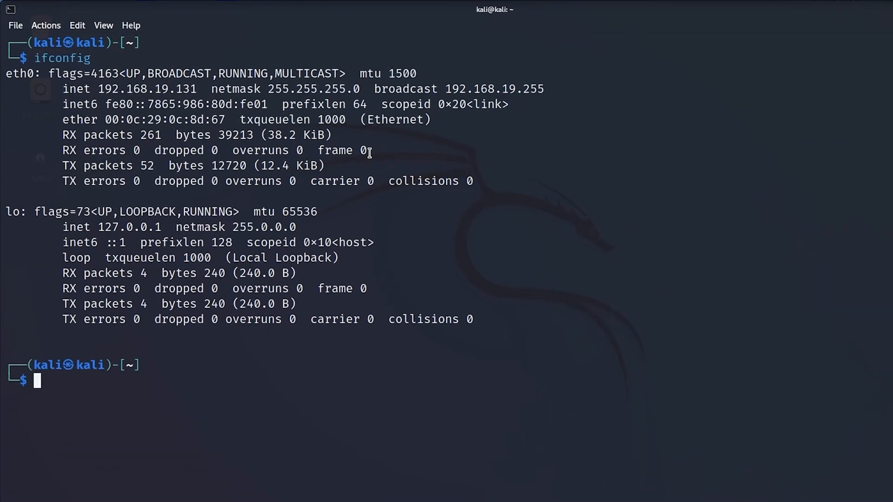
mouse_move(111, 105)
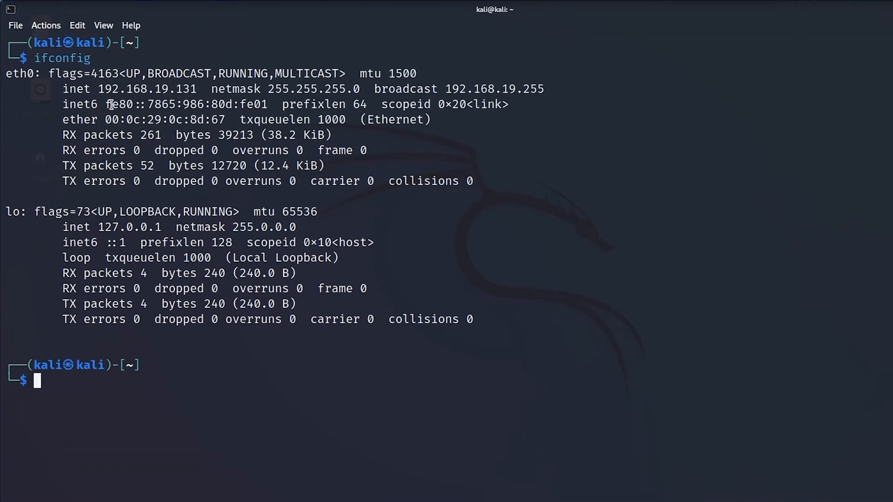
double_click(107, 89)
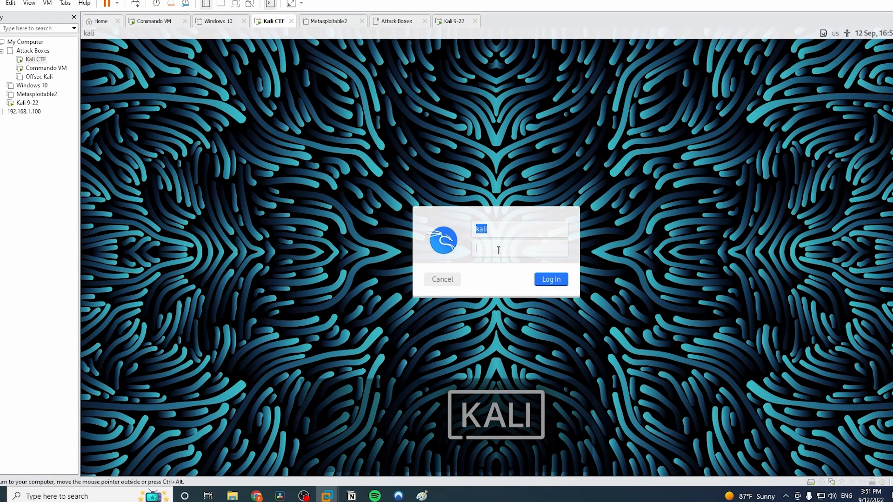
click(550, 279)
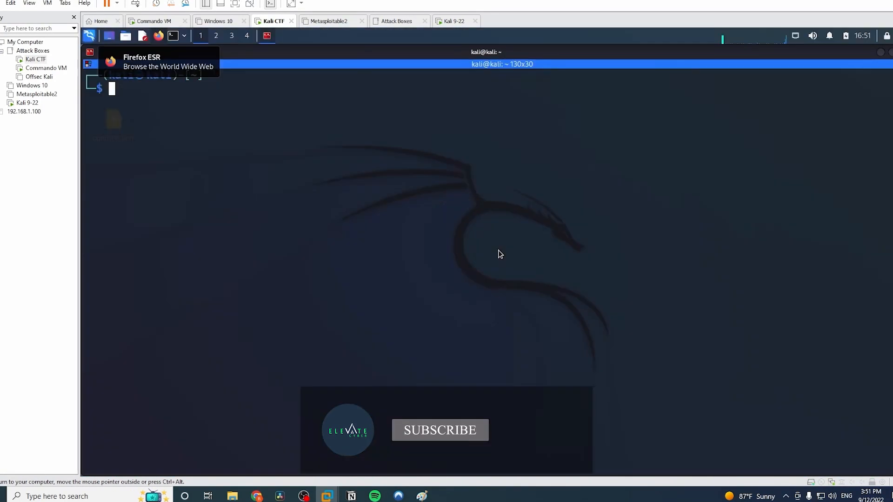
text(ifconfig)
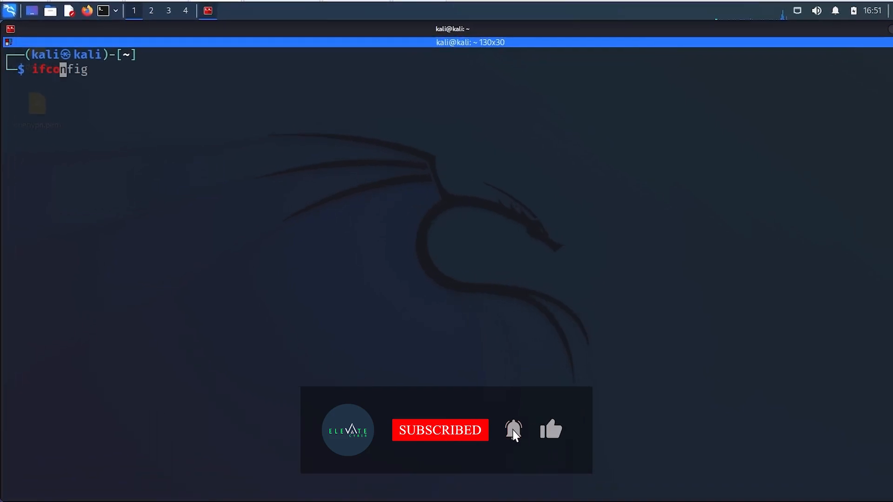
key(Return)
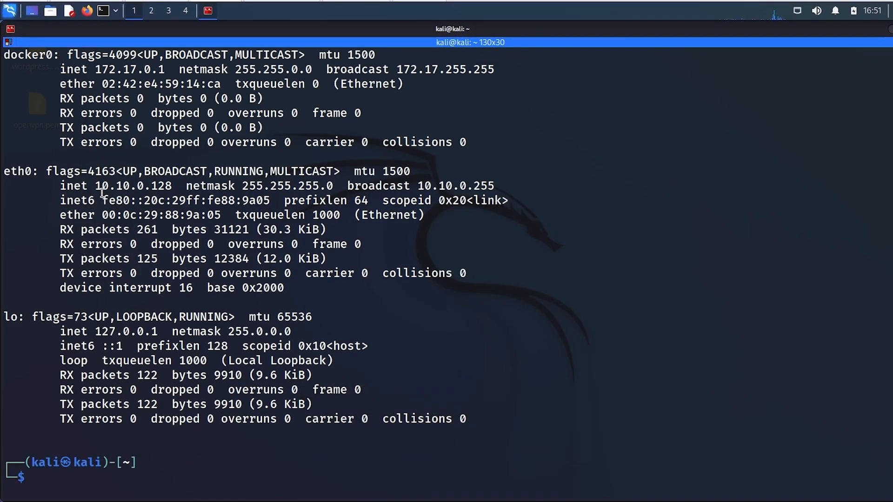
text(ifconfig)
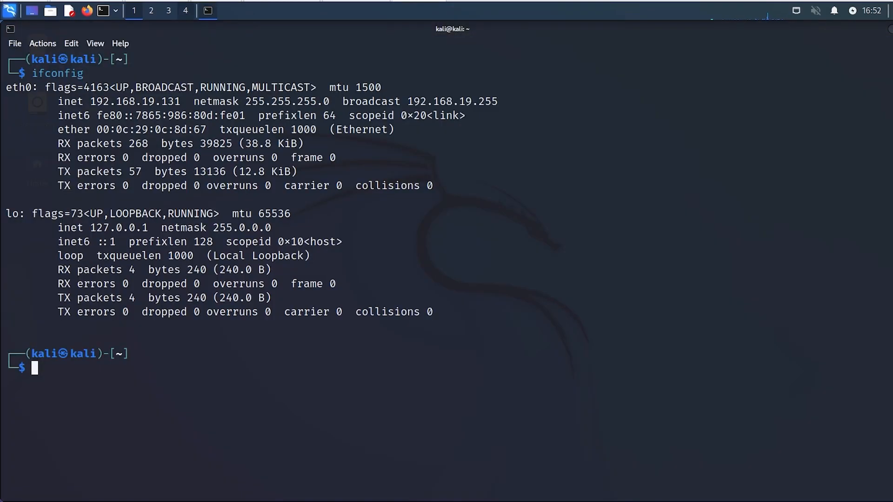
double_click(134, 101)
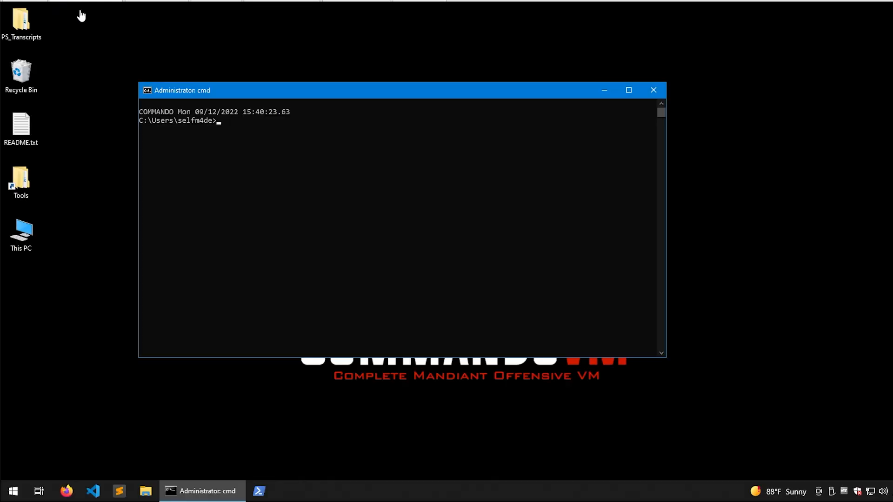
- Run ifconfig on Kali CTF and select its 10.10.0.128 address
click(628, 90)
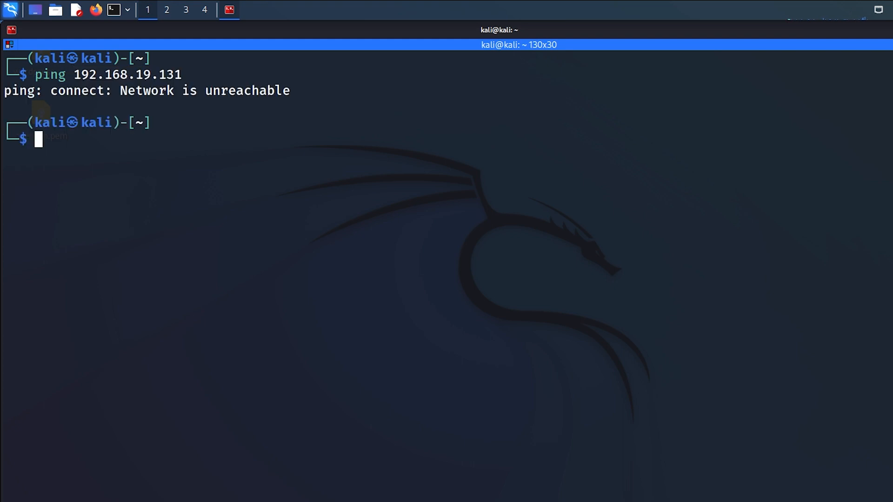
text(ifconfig)
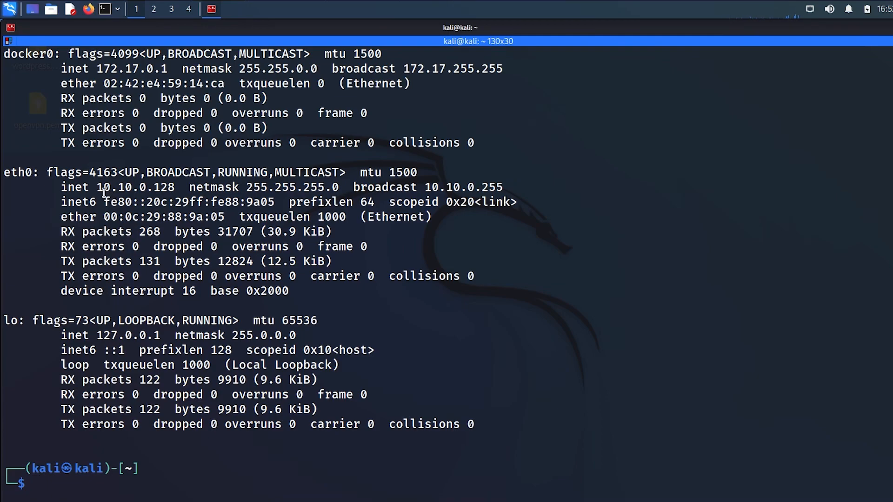
double_click(122, 187)
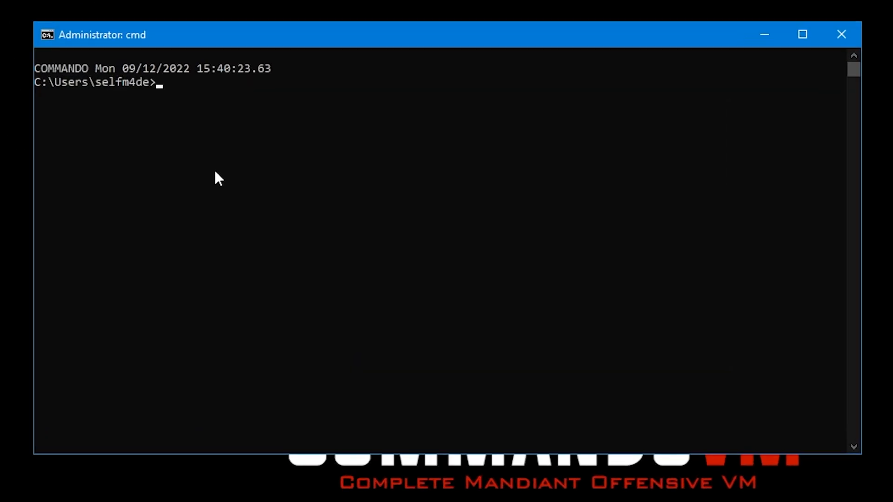
- Run ipconfig in Commando's cmd, then ping 192.168.19.131, checking Kali CTF's address
text(ipconfig)
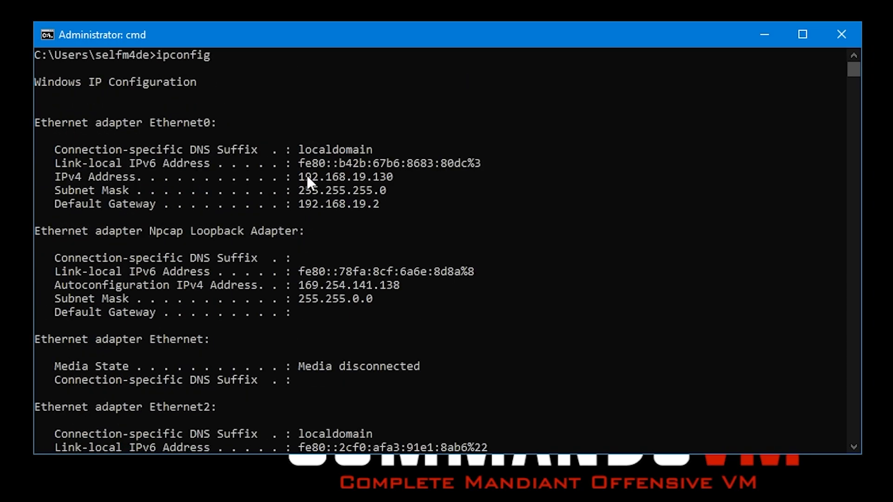
mouse_move(357, 192)
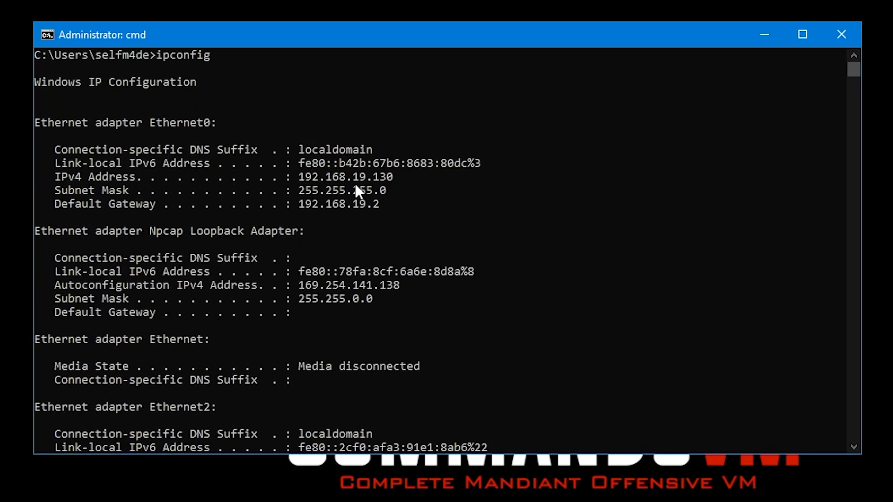
scroll(down, 3)
text(ping 0.10.0.)
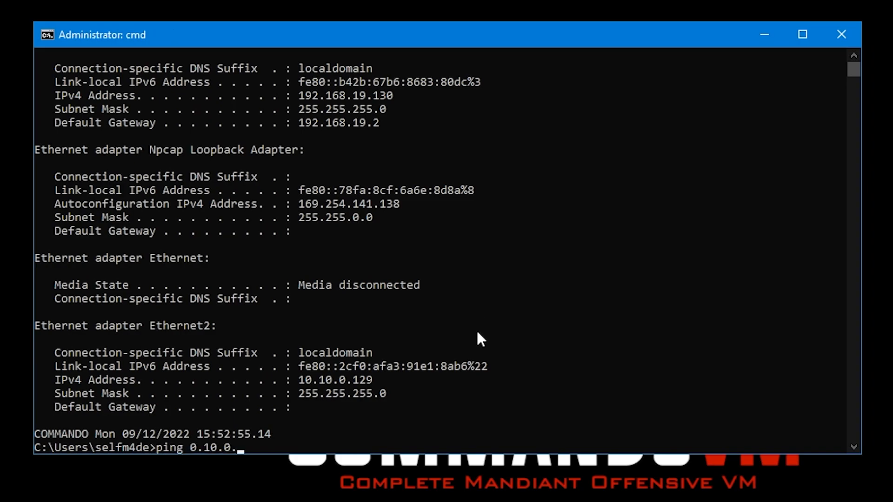
key(Backspace)
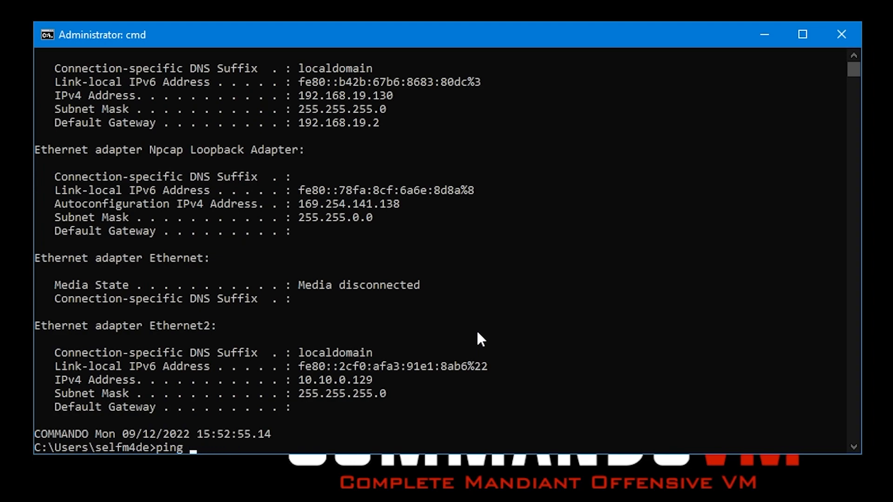
click(235, 10)
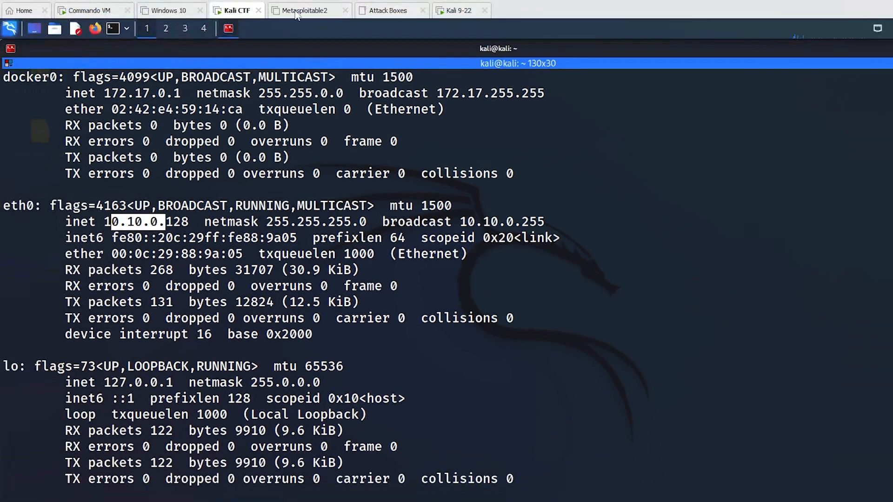
right_click(114, 128)
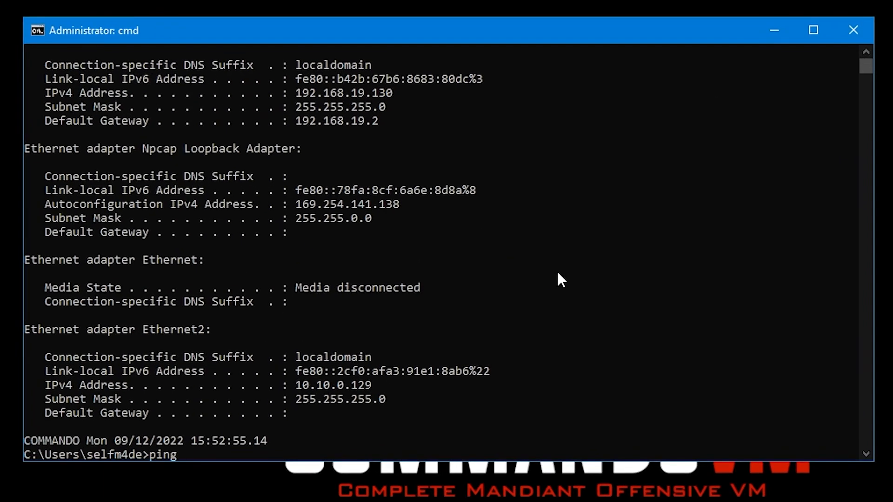
text(192.168.19.131)
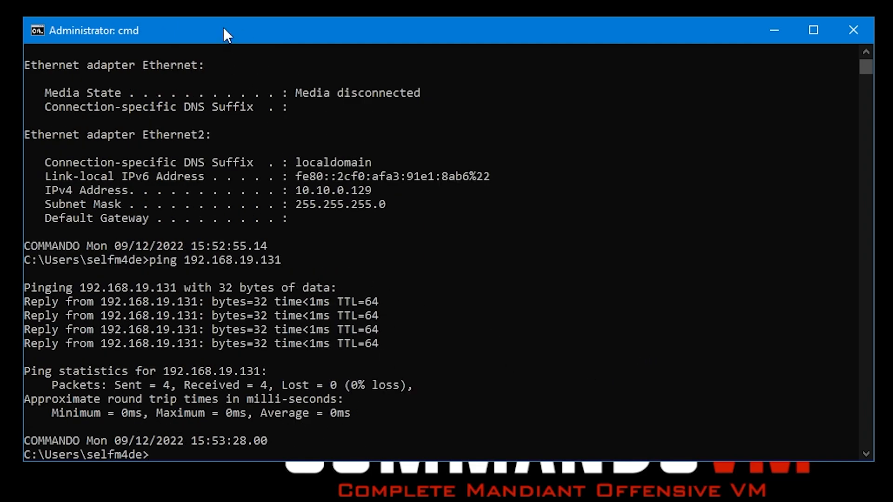
mouse_move(451, 100)
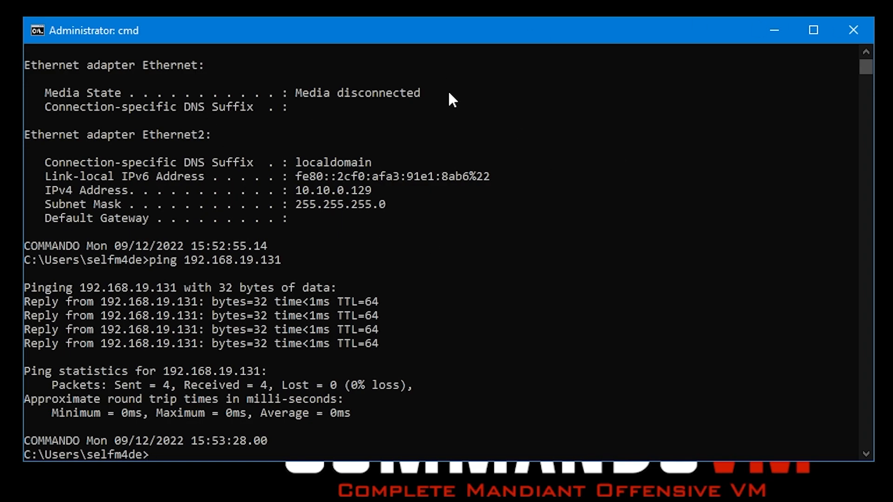
mouse_move(323, 261)
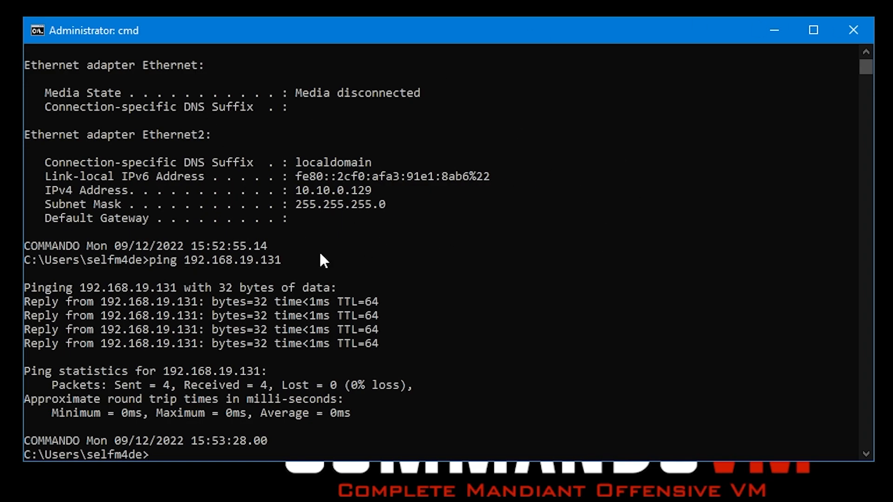
mouse_move(313, 349)
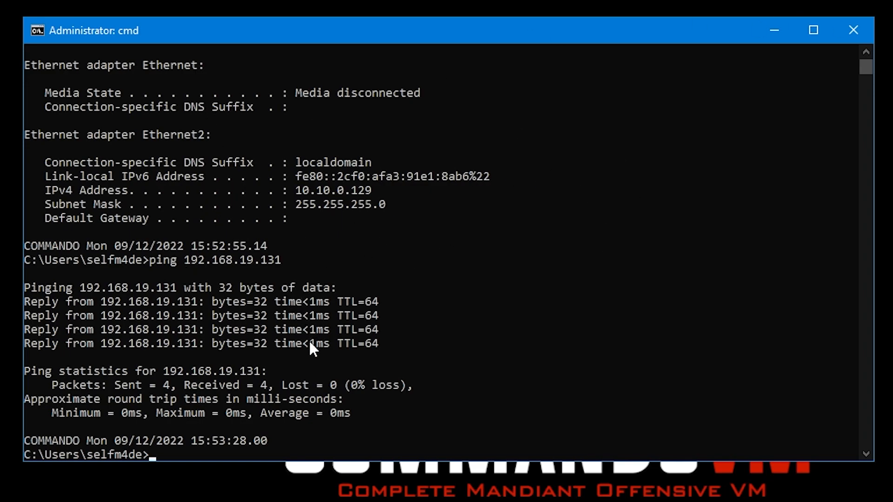
mouse_move(429, 333)
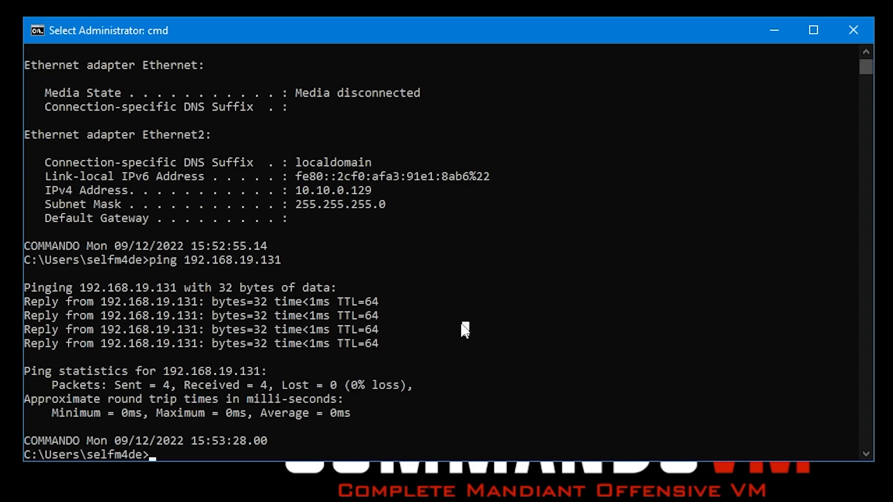
mouse_move(205, 260)
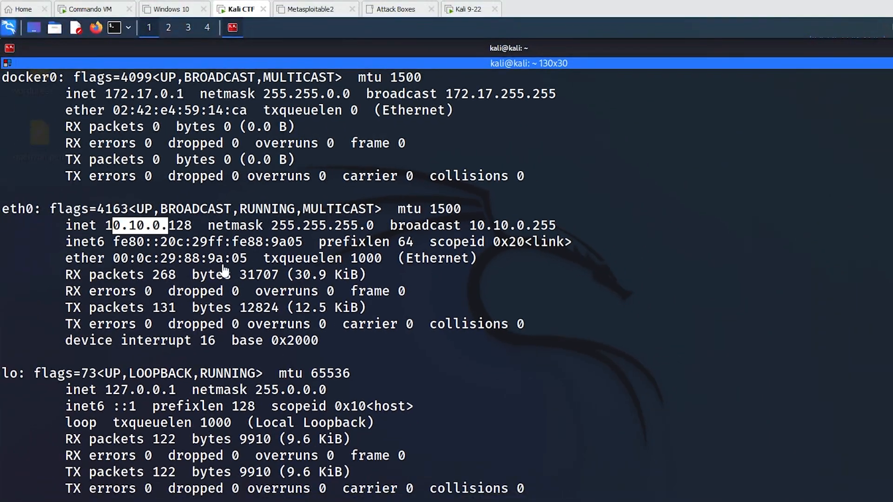
- Copy Kali CTF's 10.10.0.128, ping it from Commando after cls, and return to Paint
right_click(142, 226)
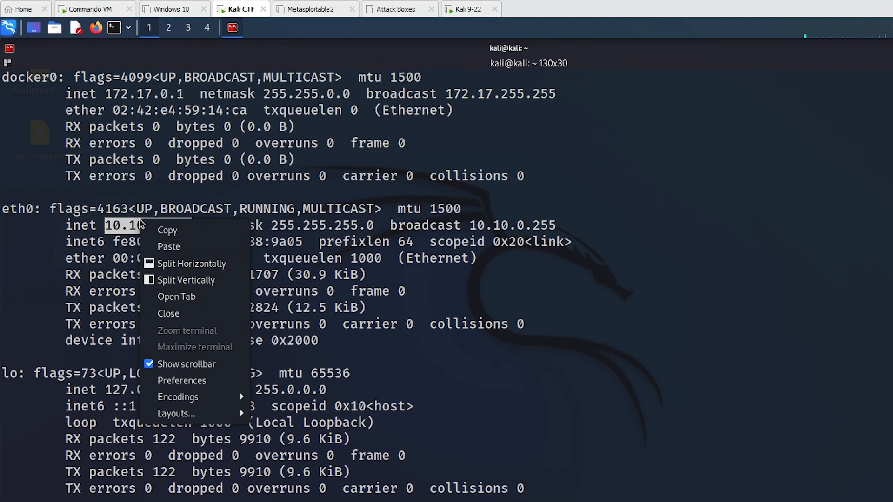
click(91, 8)
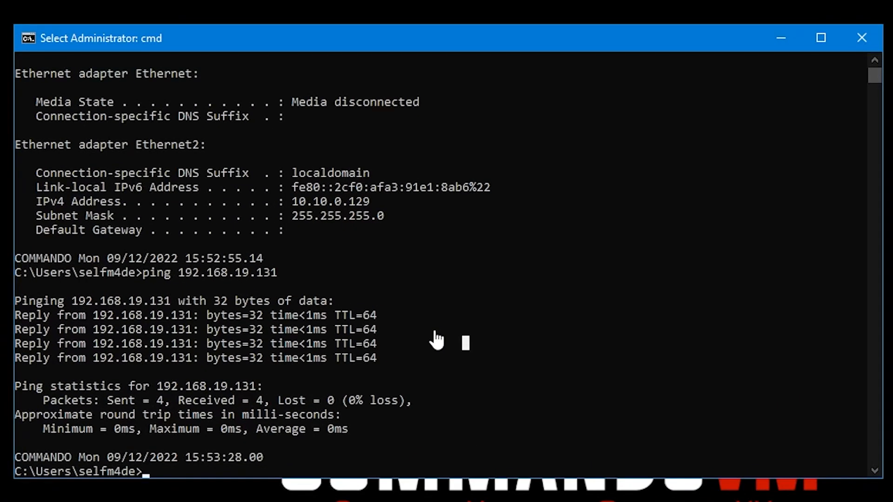
text(cls)
text(ping)
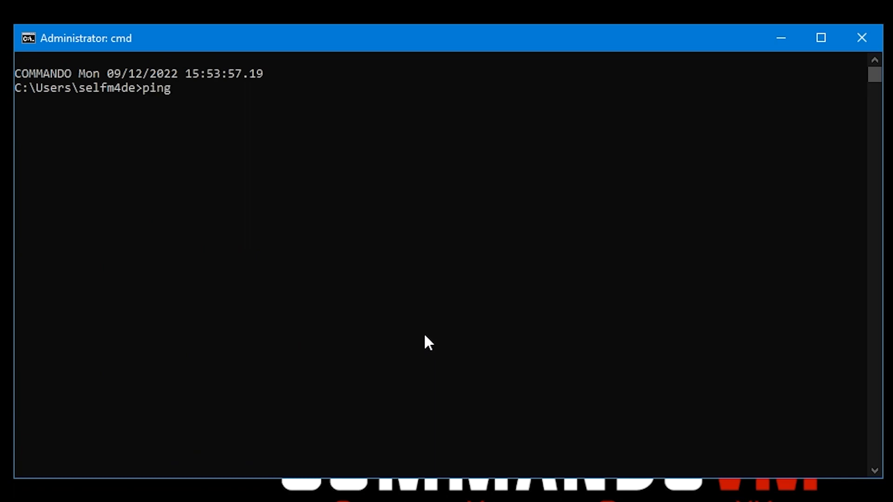
text(10.10.0.128)
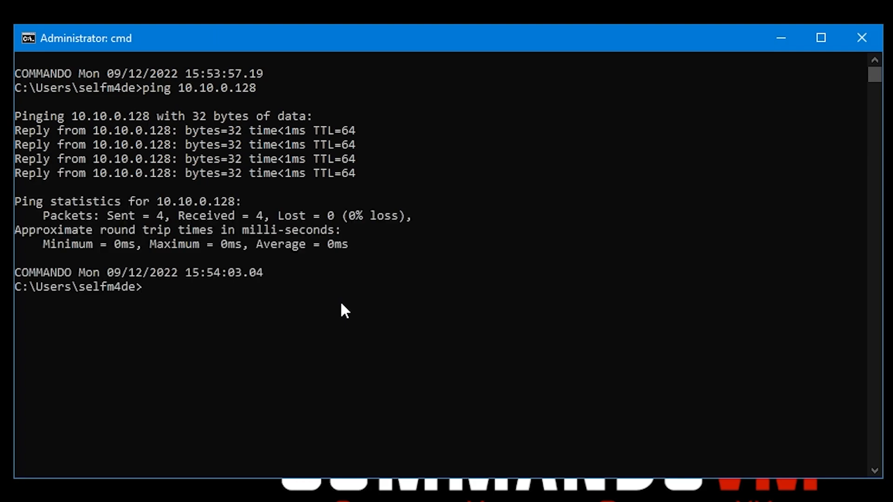
click(422, 495)
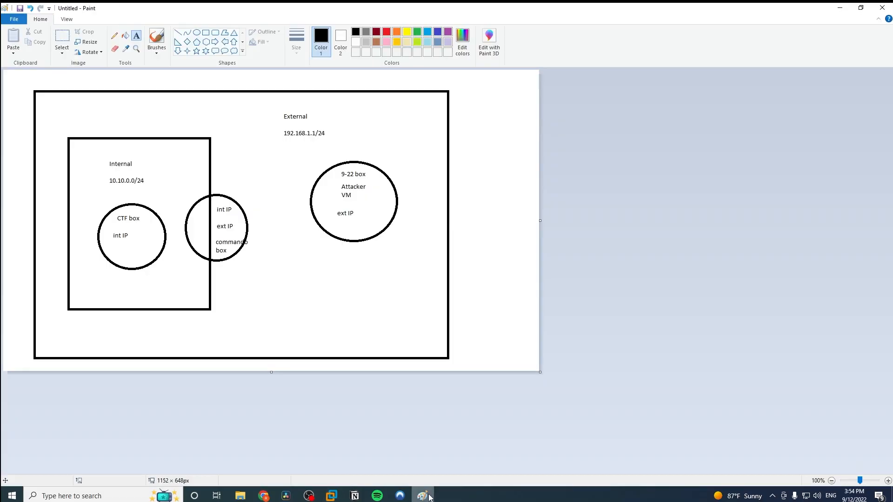